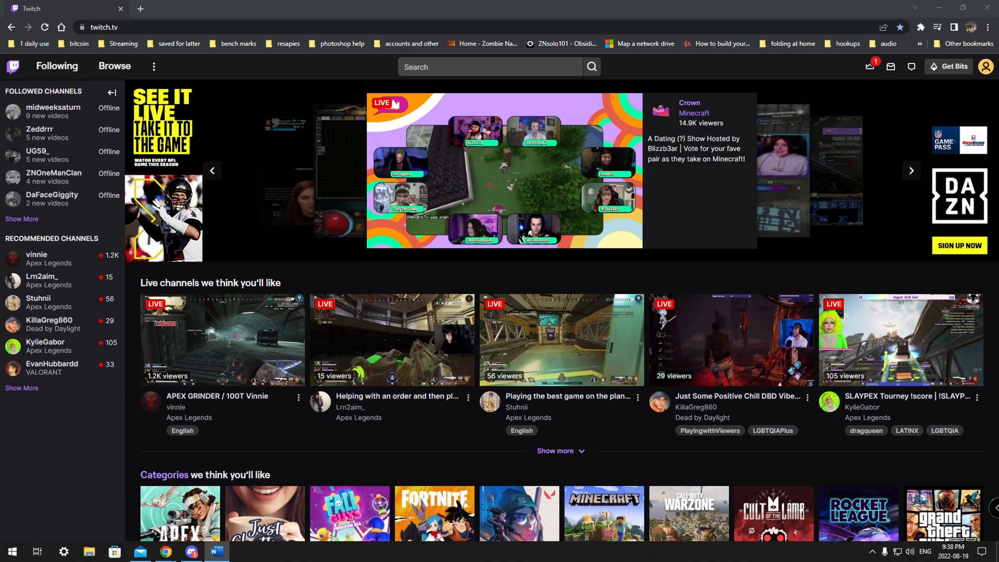
mouse_move(866, 66)
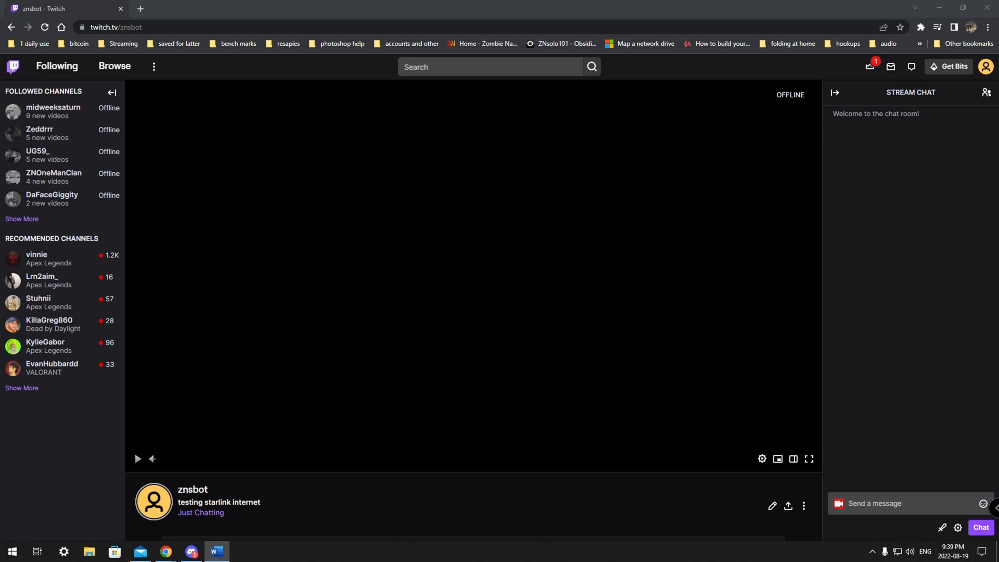
type("https://twitchapexstats.com")
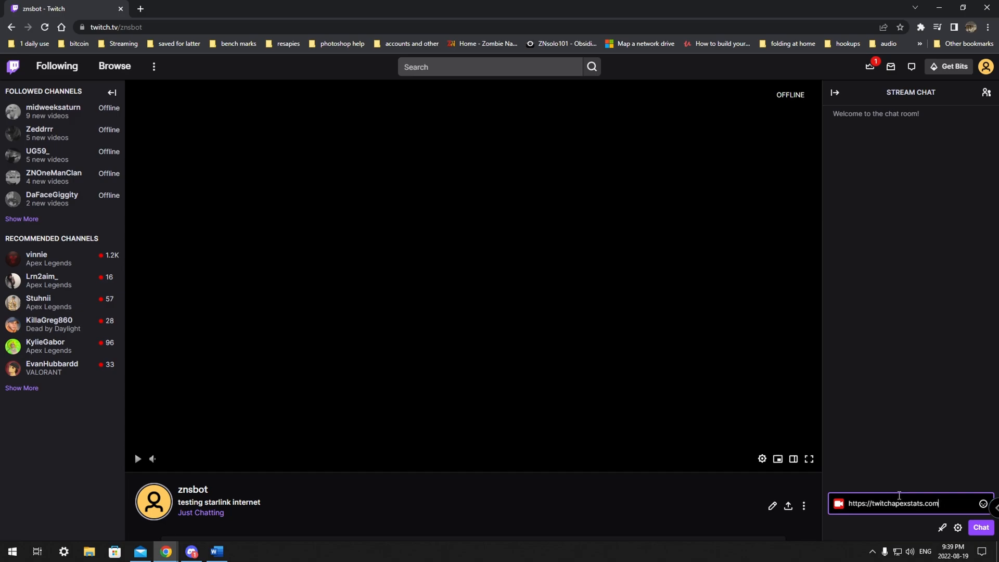
mouse_move(931, 503)
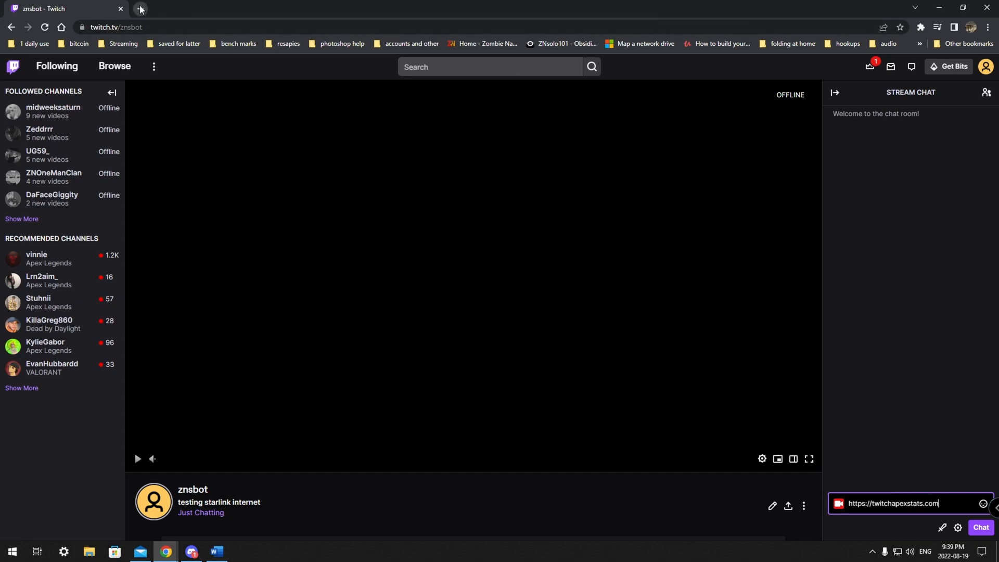
Load the twitchapexstats.com welcome page in a new browser tab.
left_click(139, 8)
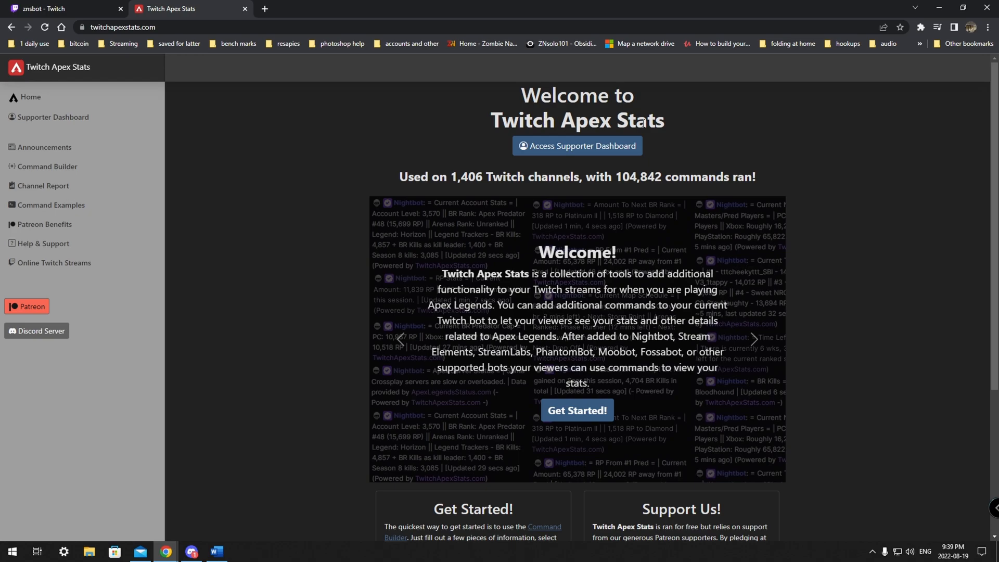
mouse_move(592, 148)
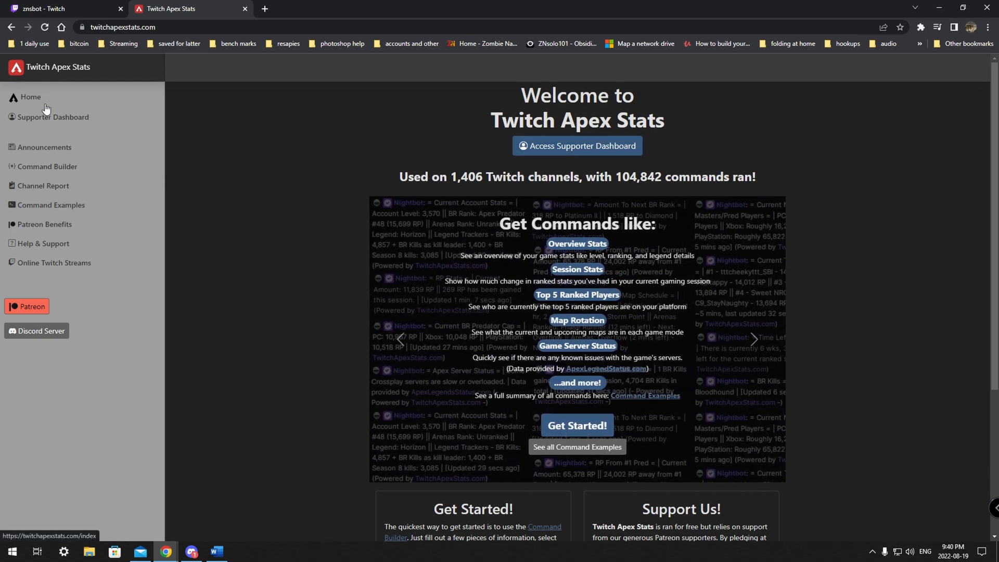
mouse_move(62, 173)
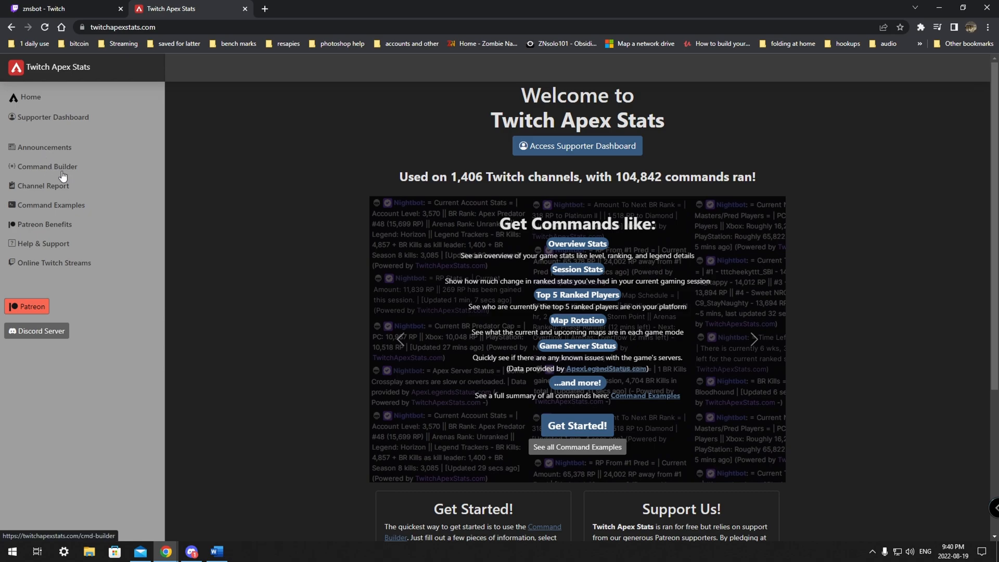
left_click(752, 339)
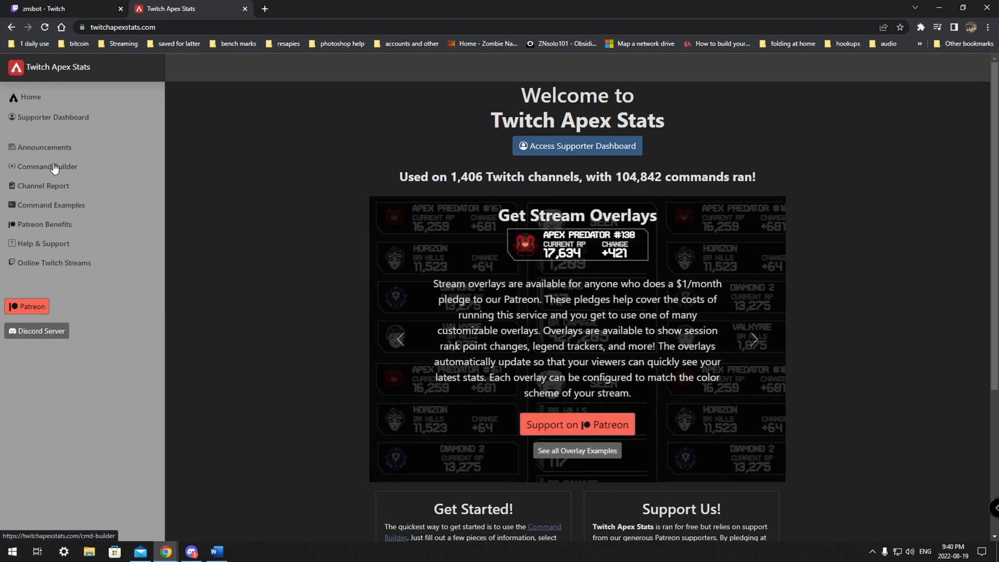
In Command Builder, enter channel znsbot and choose StreamElements as the Twitch bot.
left_click(46, 167)
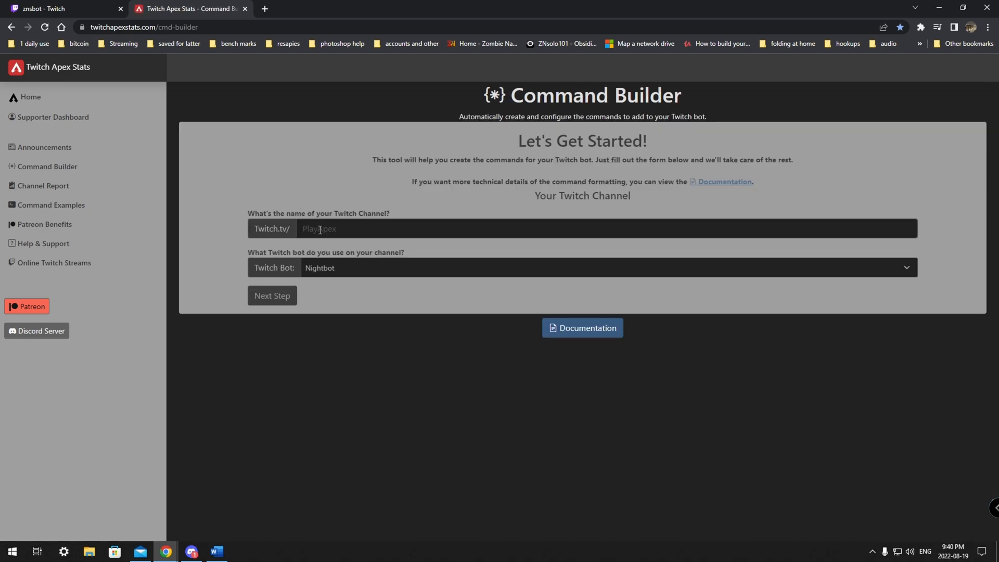
left_click(574, 229)
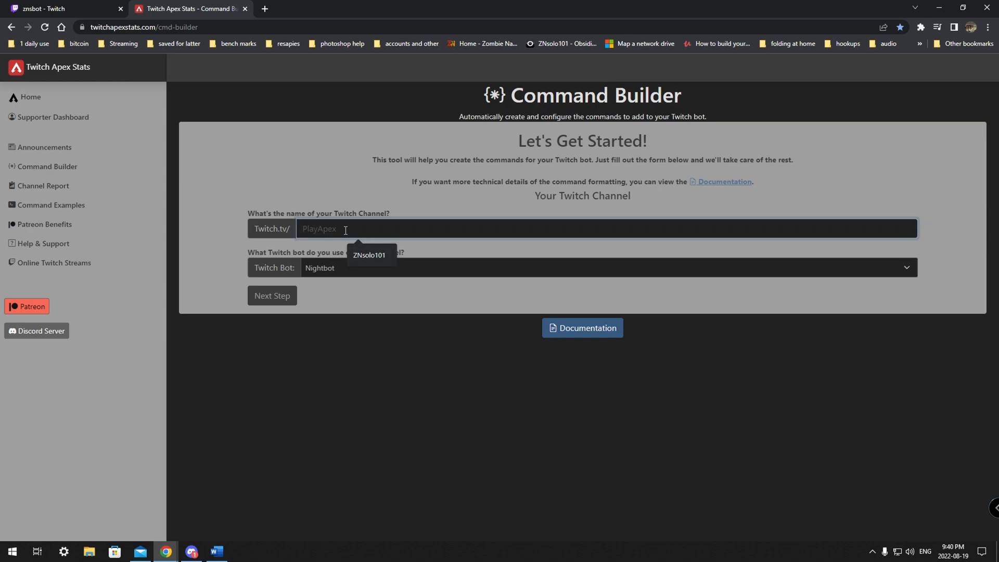
type("zn")
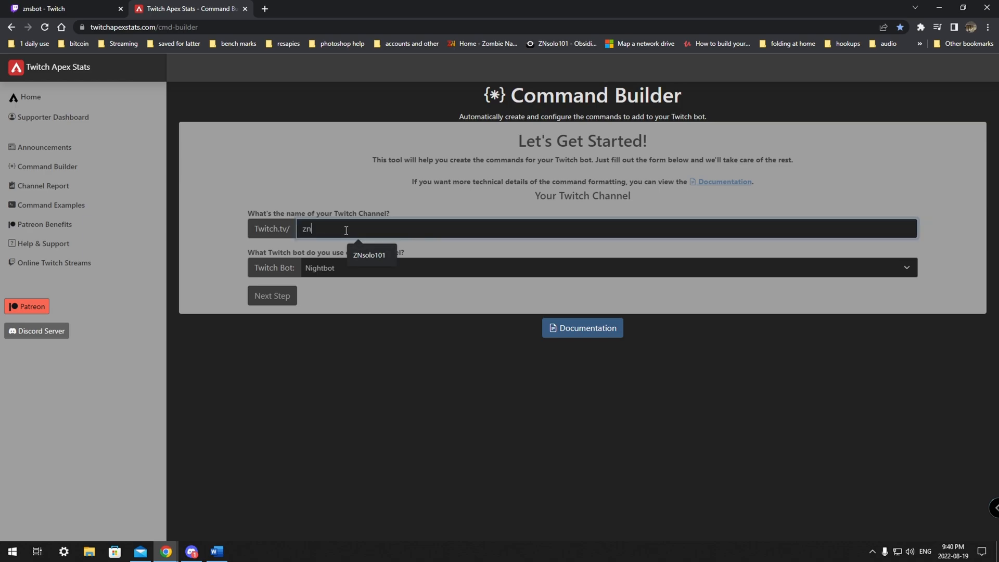
type("s")
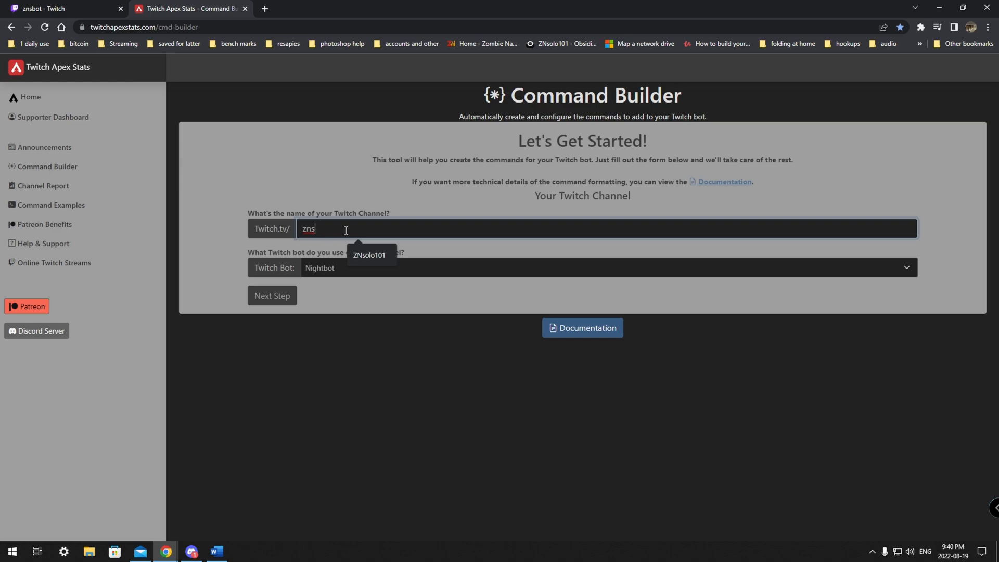
type("bot")
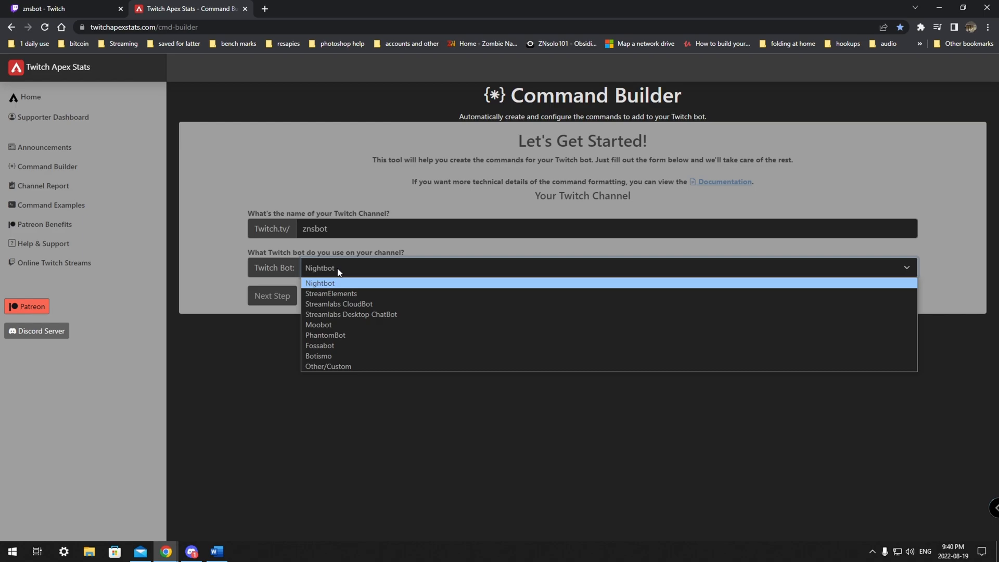
mouse_move(338, 304)
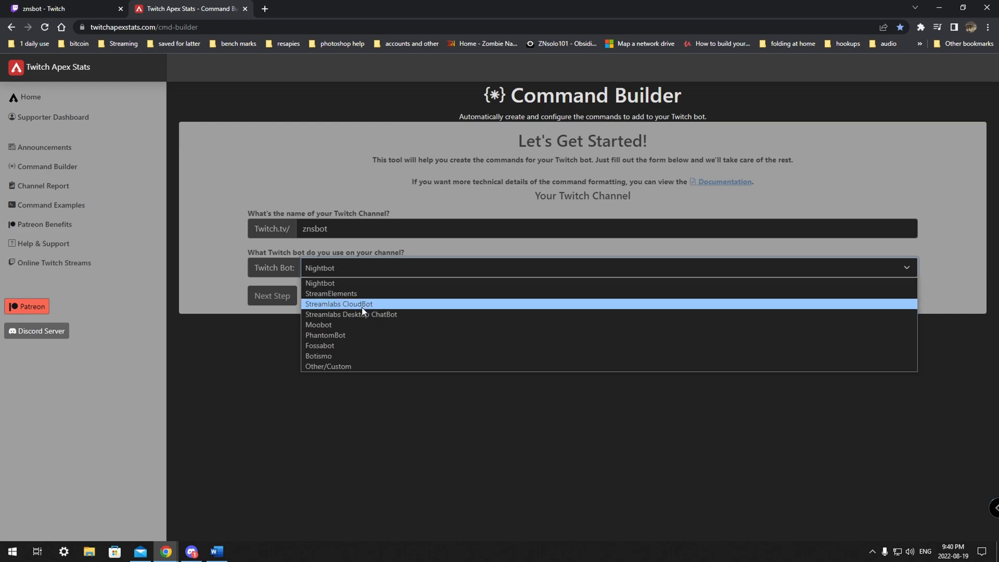
mouse_move(354, 324)
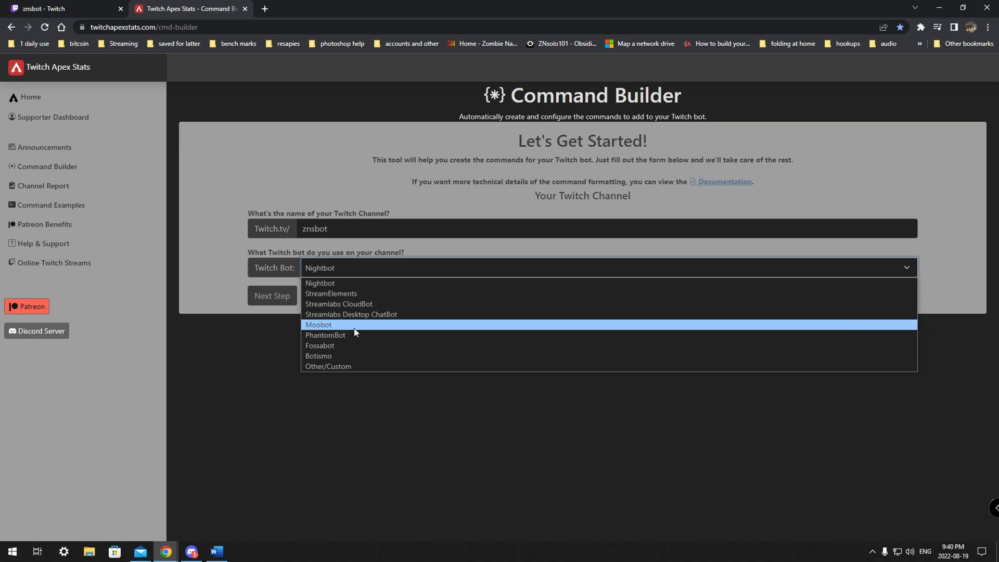
mouse_move(361, 350)
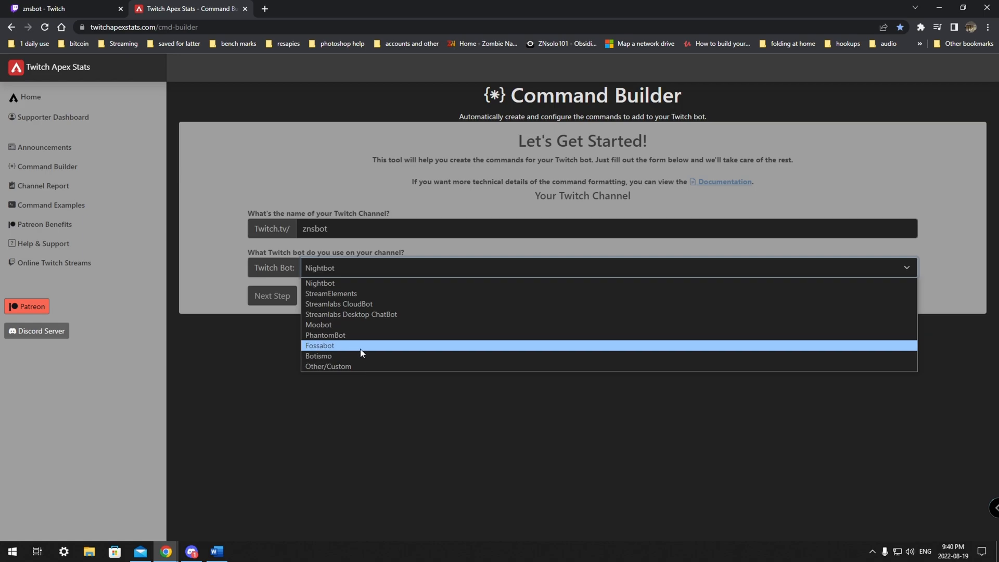
mouse_move(360, 296)
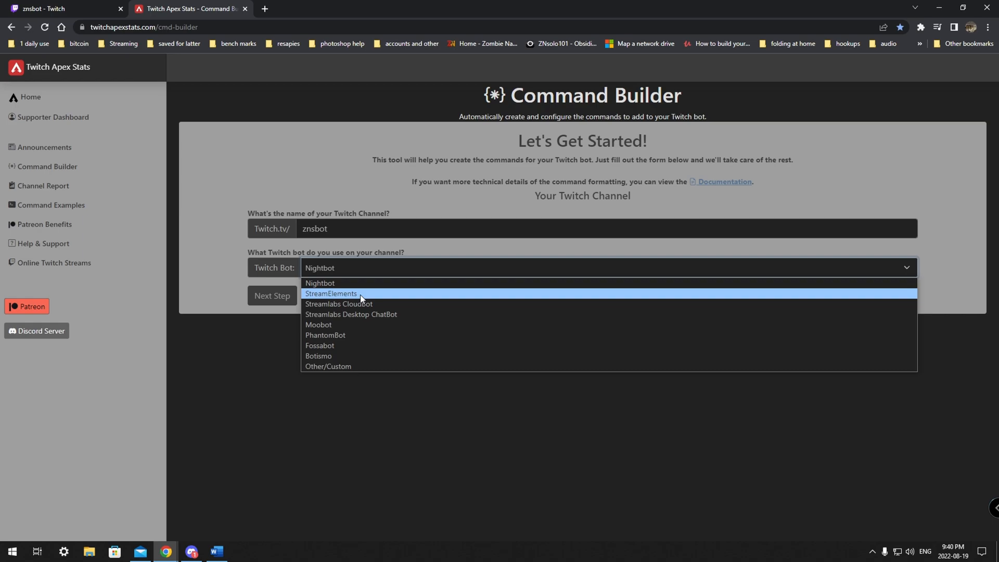
left_click(331, 293)
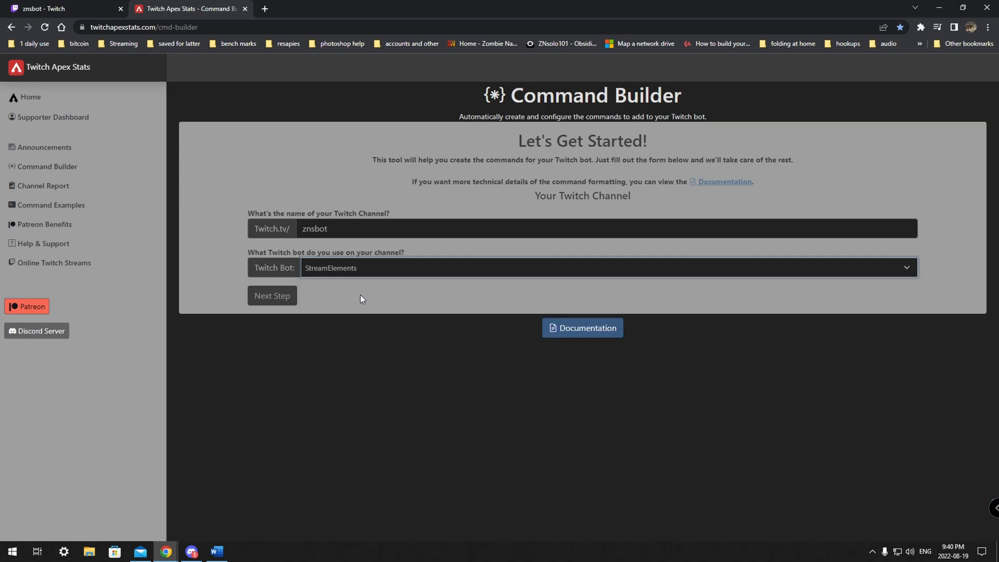
mouse_move(272, 295)
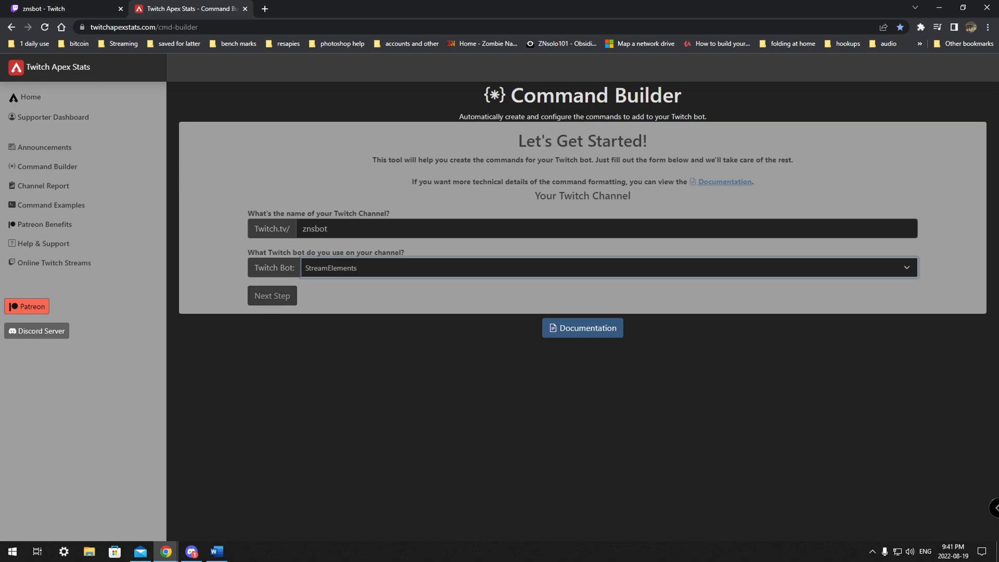
Review the saved command notes in Word at a larger zoom.
left_click(216, 551)
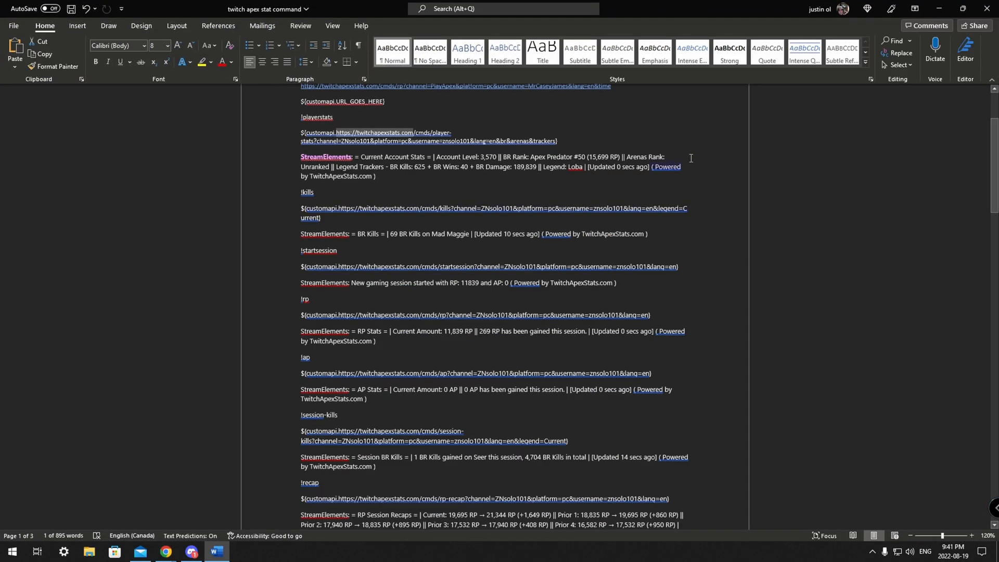
left_click(972, 535)
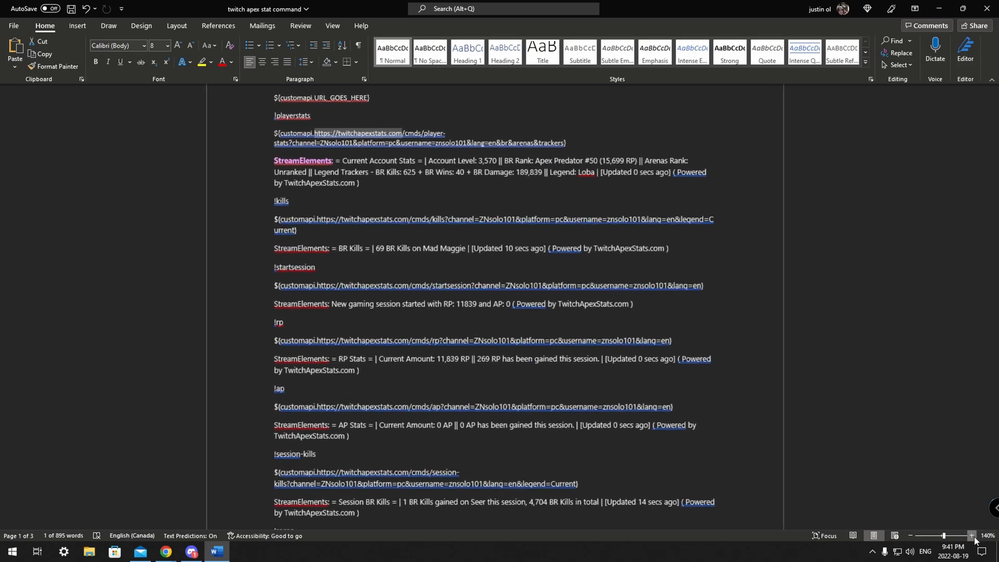
left_click(972, 536)
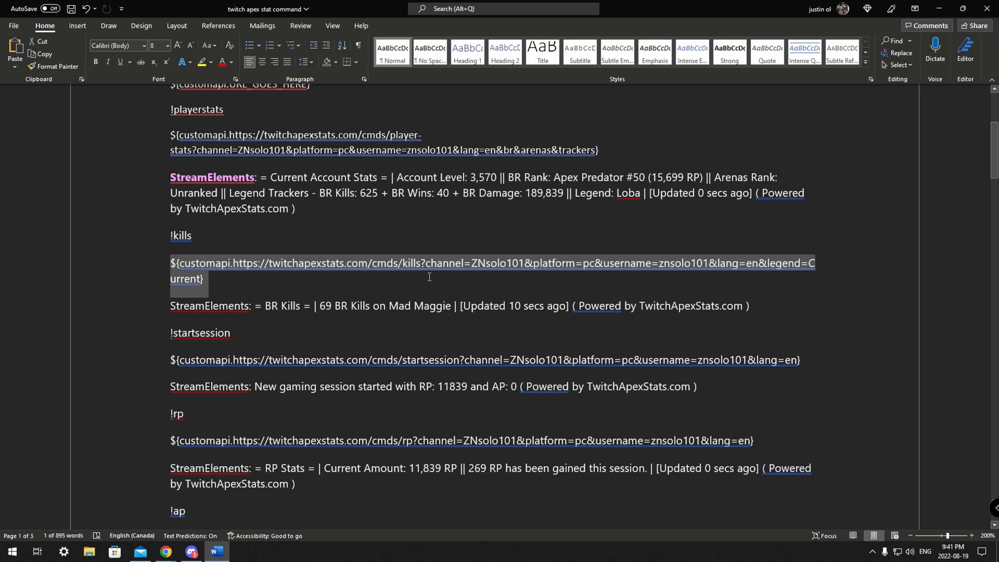
Advance the Command Builder past the language step, keeping English, to the game account step.
left_click(164, 551)
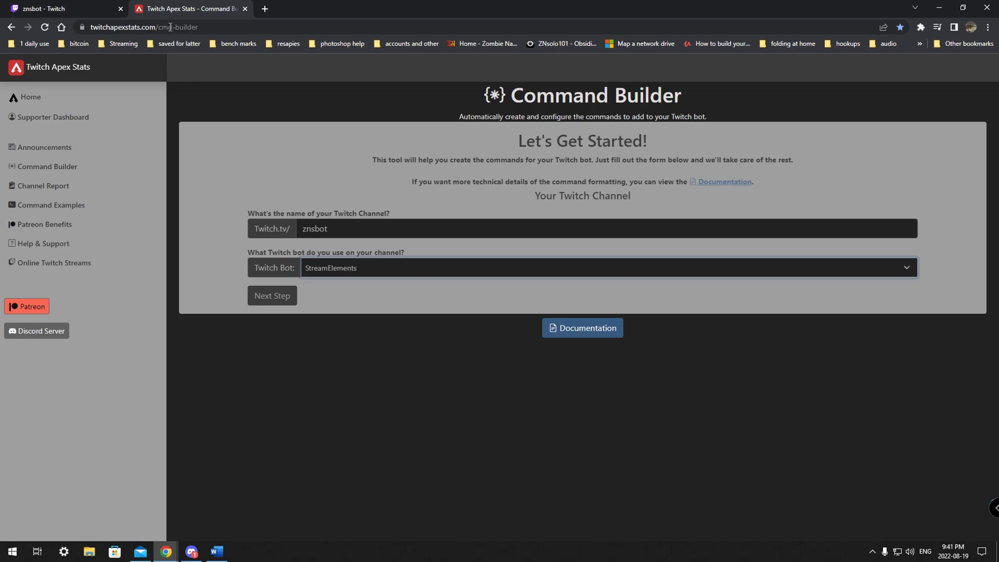
mouse_move(263, 323)
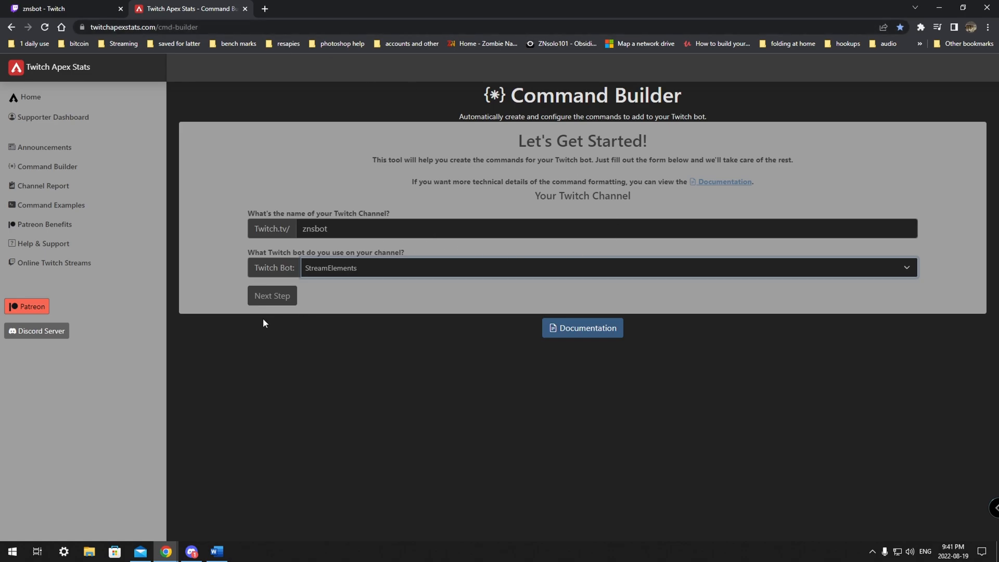
left_click(271, 295)
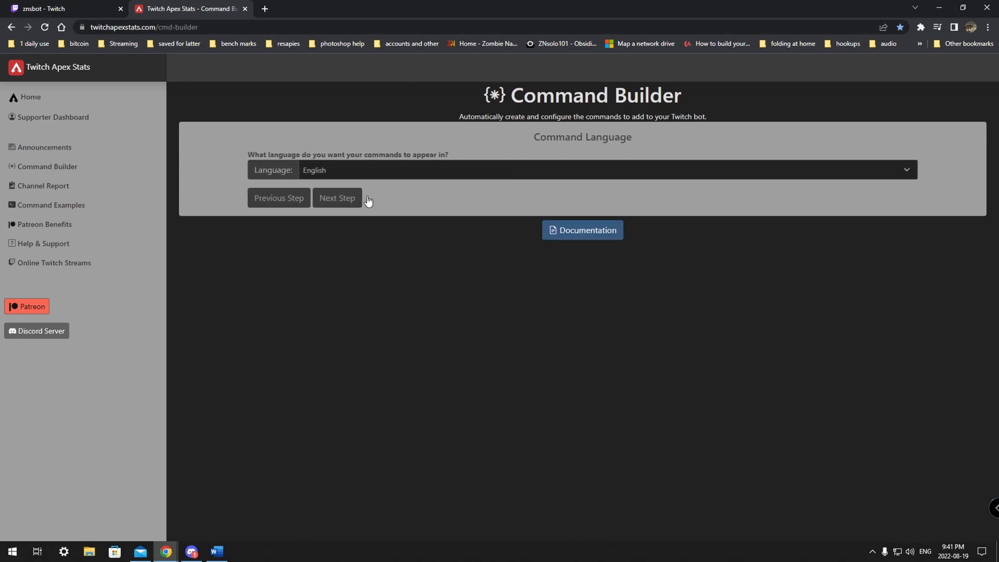
left_click(337, 197)
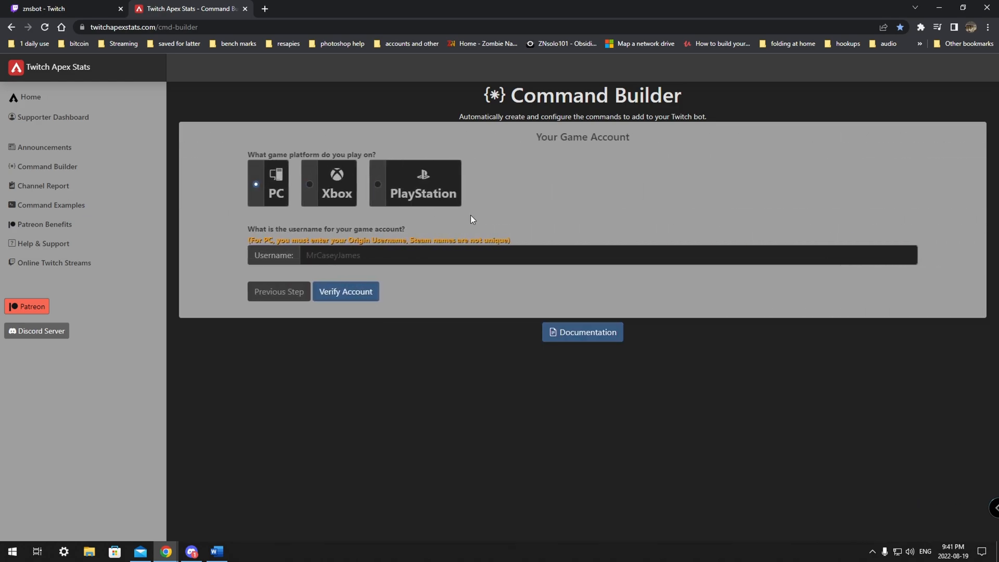
mouse_move(273, 184)
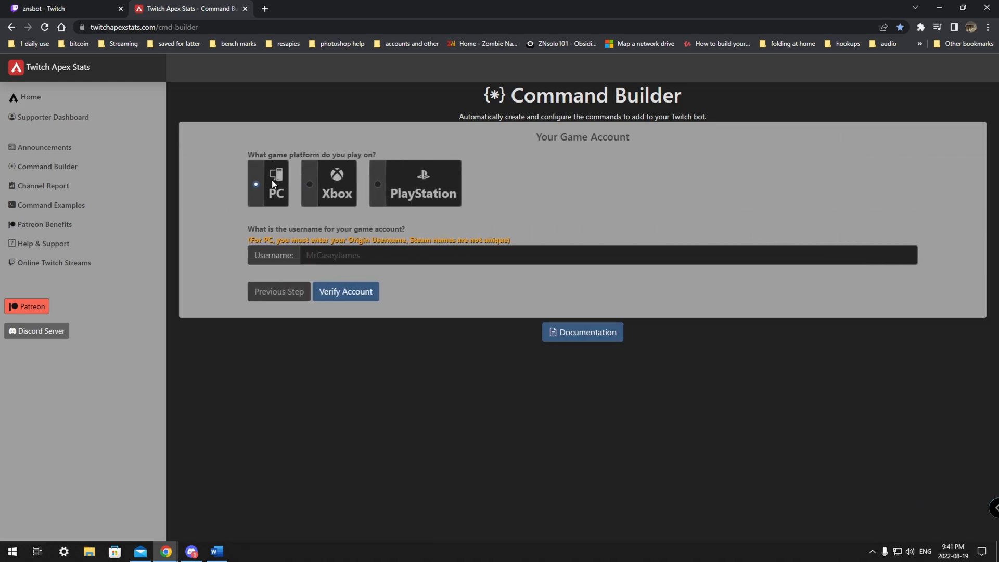
mouse_move(339, 179)
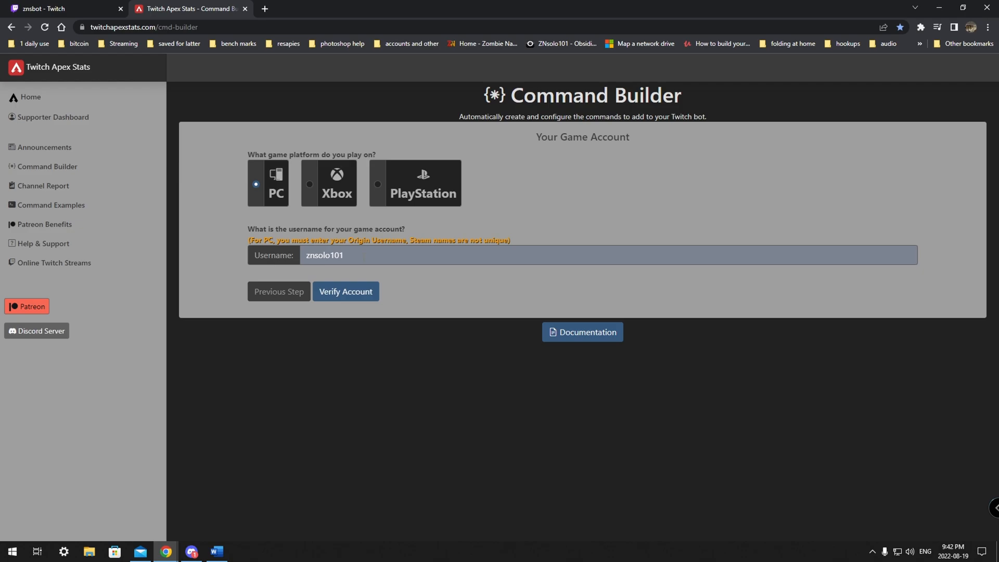
mouse_move(283, 209)
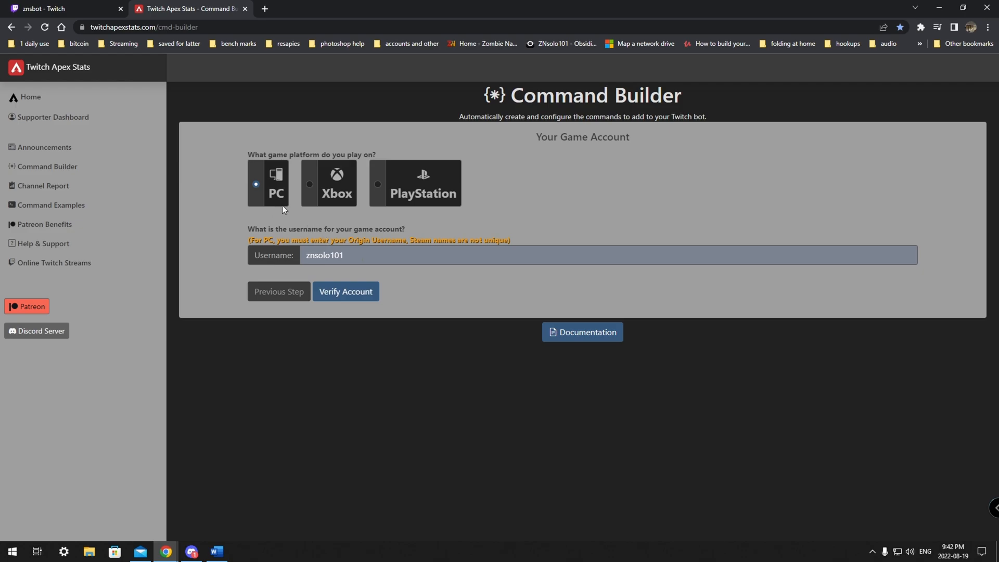
mouse_move(350, 272)
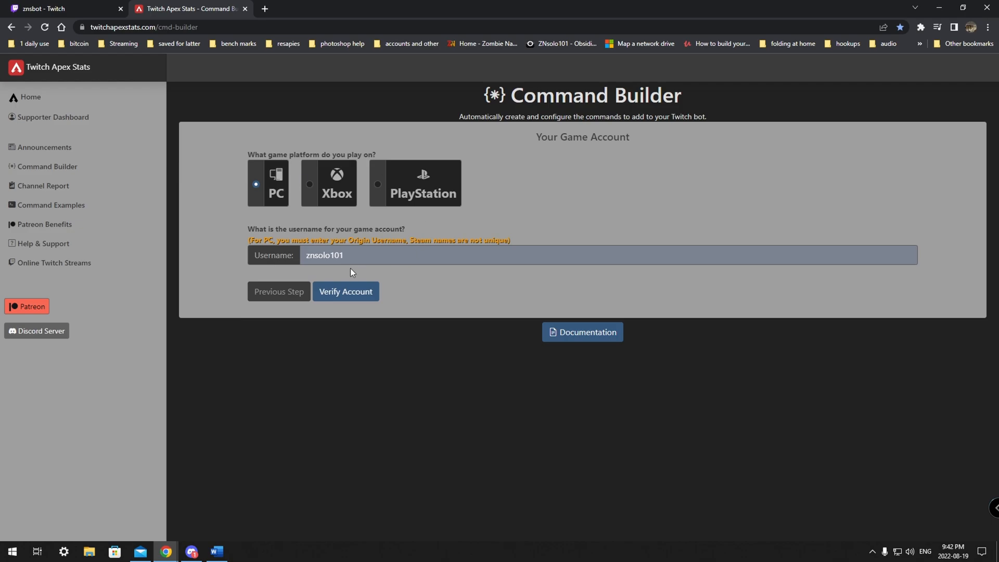
mouse_move(252, 263)
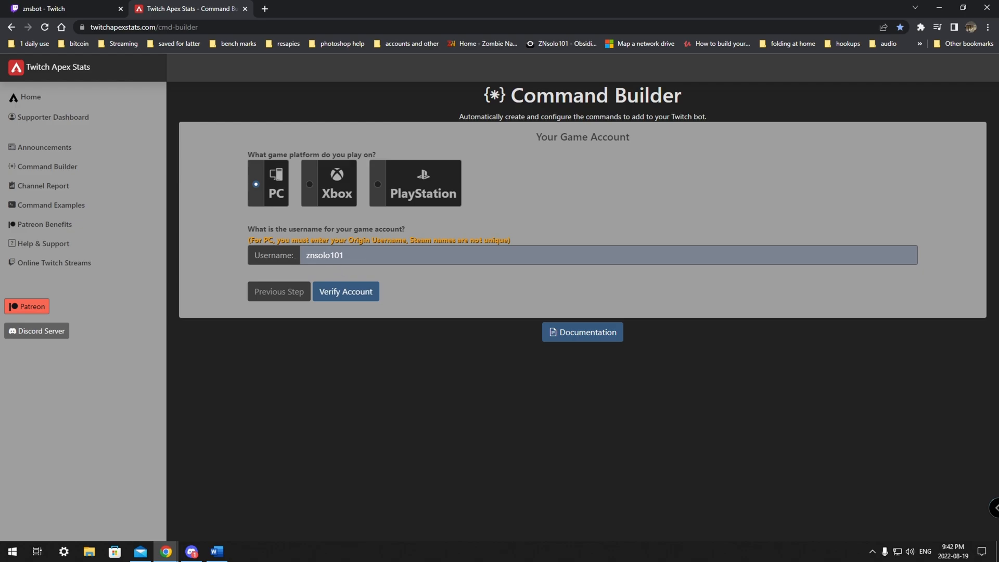
mouse_move(384, 300)
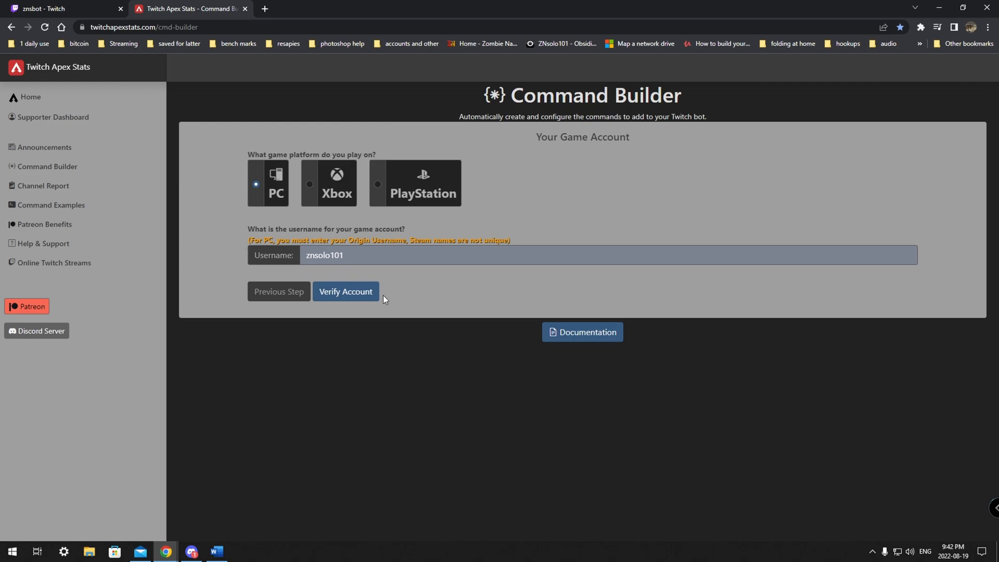
left_click(346, 292)
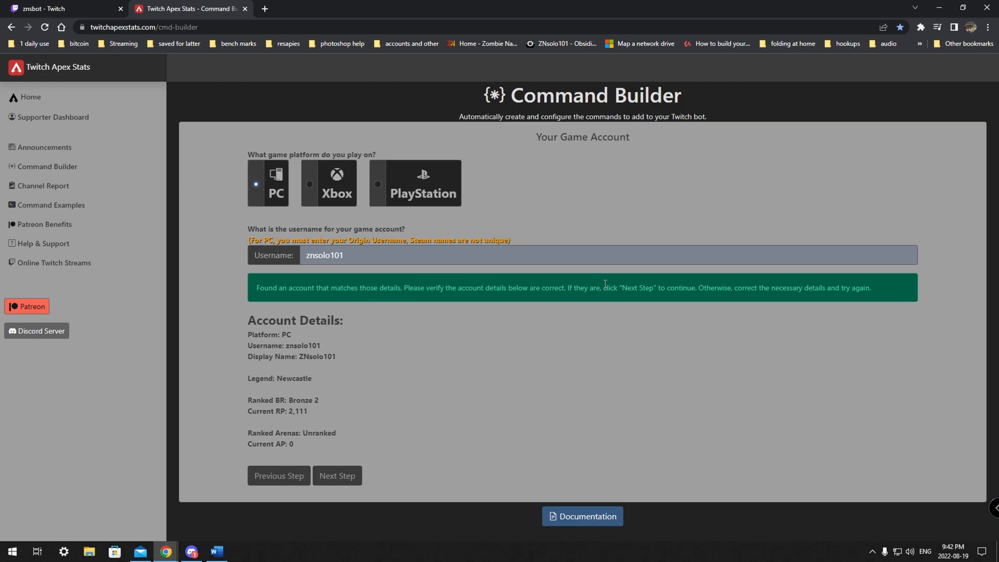
mouse_move(293, 386)
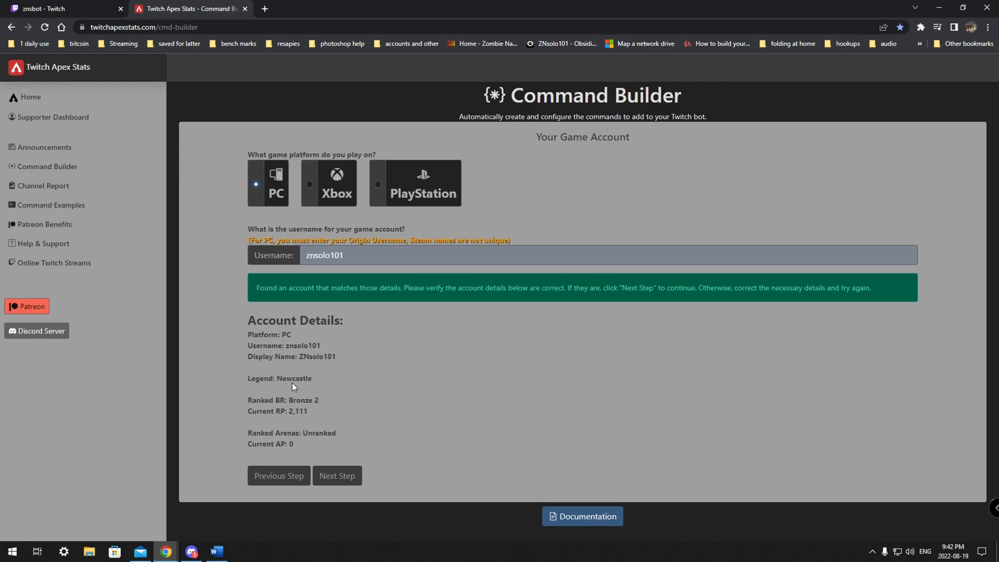
double_click(294, 377)
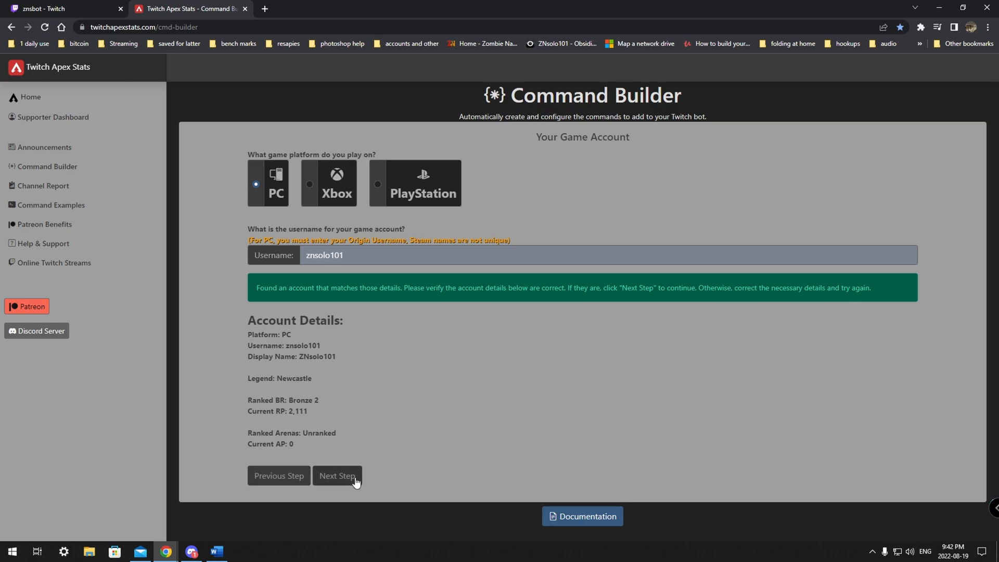
left_click(337, 475)
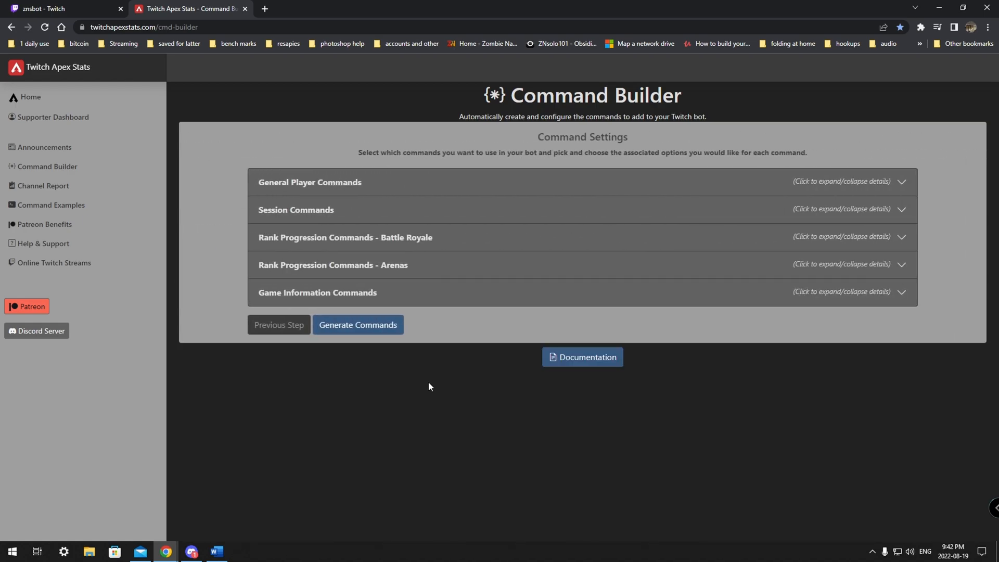
mouse_move(375, 214)
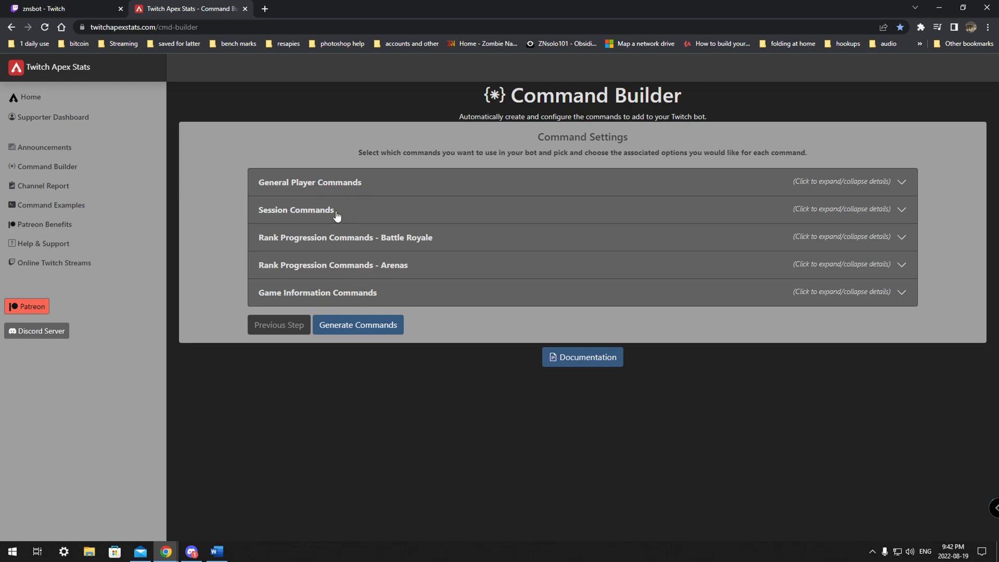
mouse_move(885, 183)
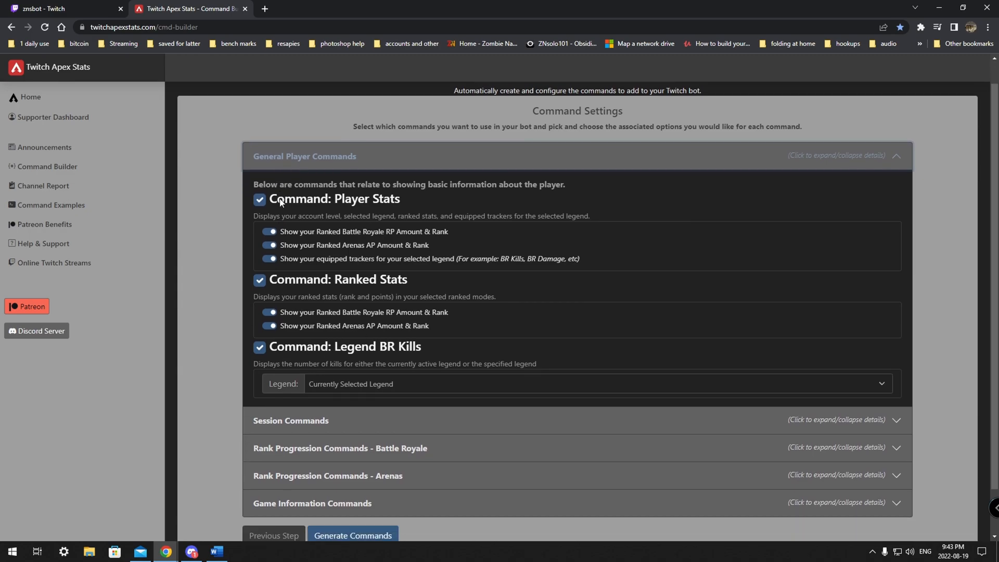
Expand and collapse General Player Commands, then bring up the Word command notes.
scroll("down", 3)
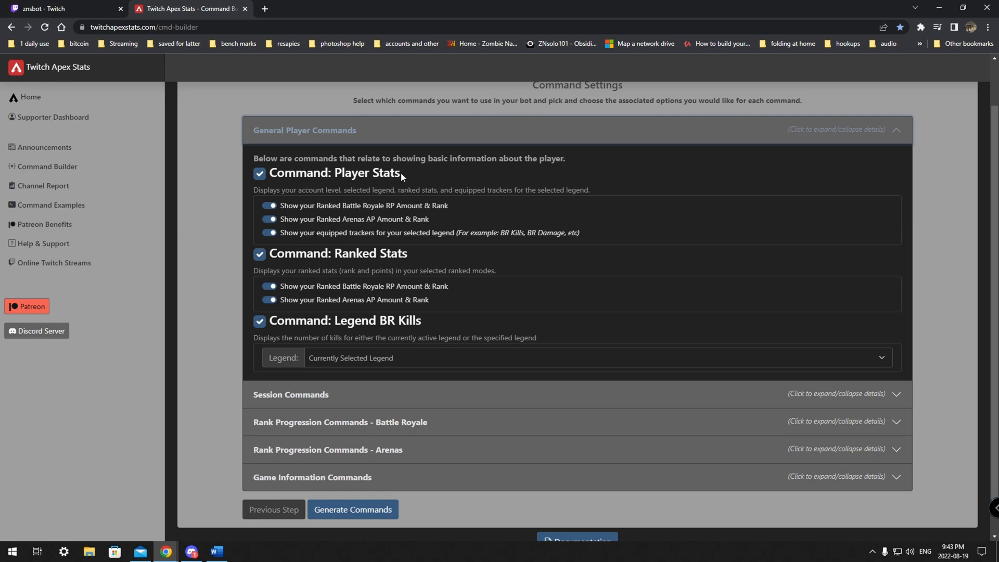
mouse_move(317, 227)
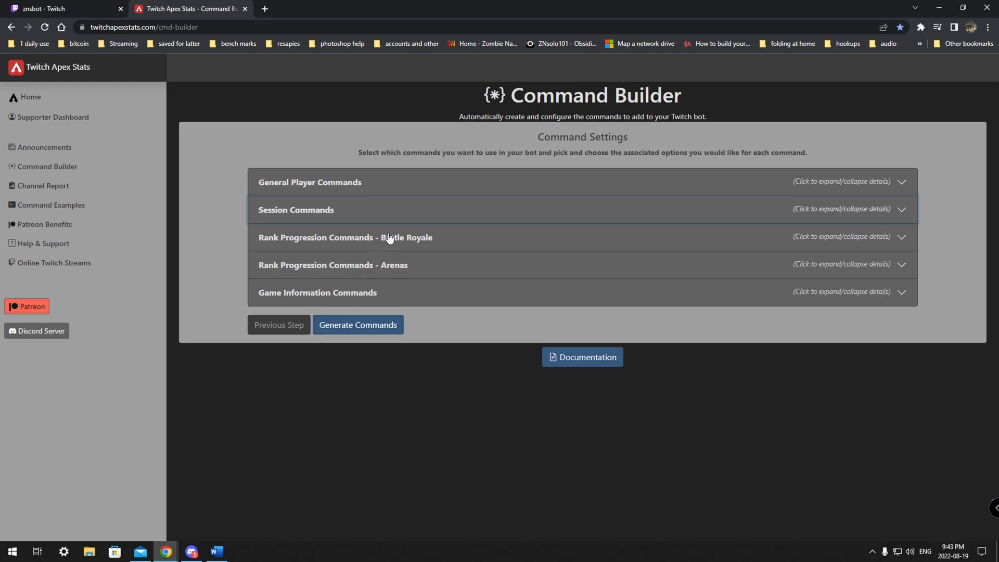
mouse_move(198, 532)
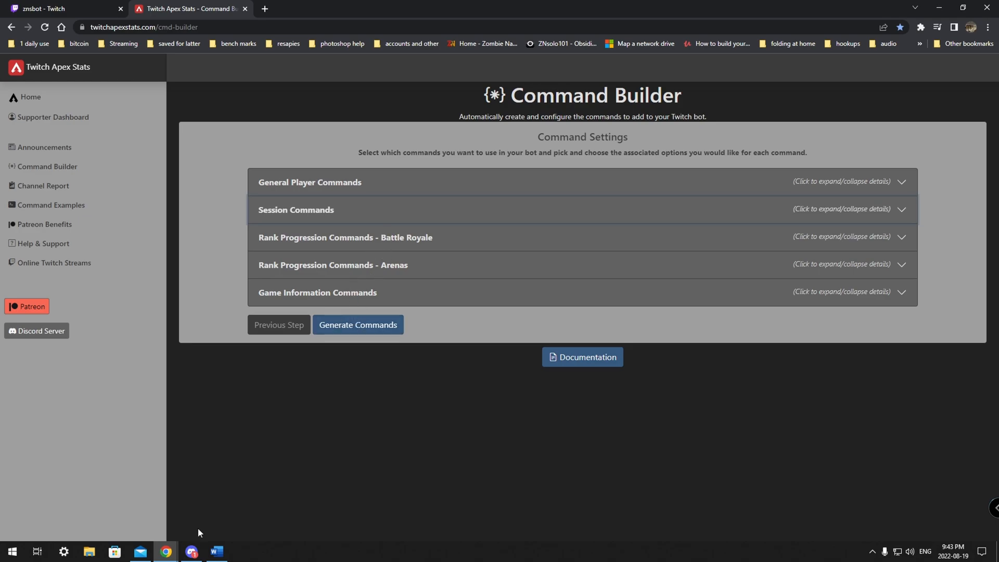
left_click(216, 551)
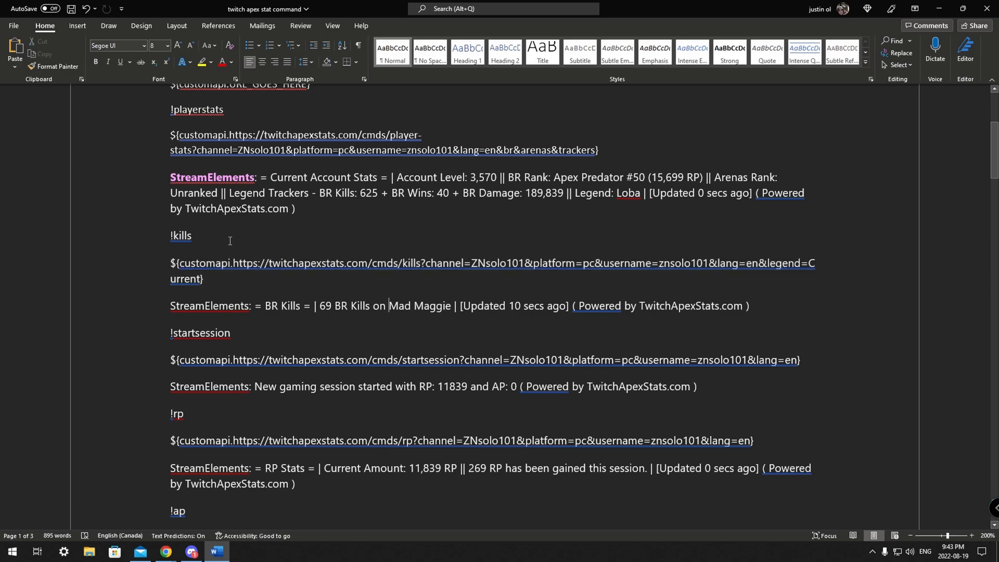
Select the !rp entry with its ${customapi...rp...} line and sample RP Stats reply.
scroll("up", 3)
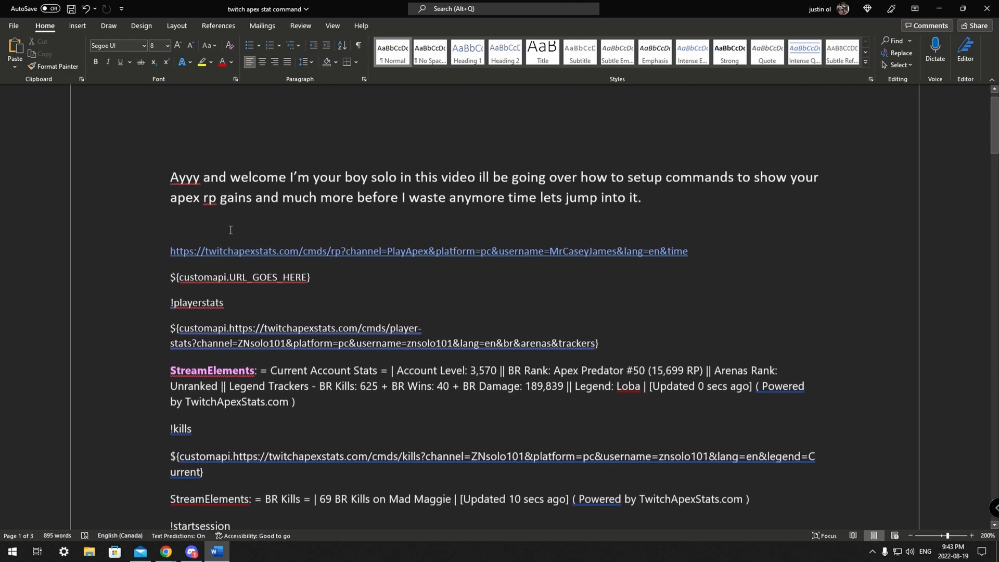
scroll("down", 3)
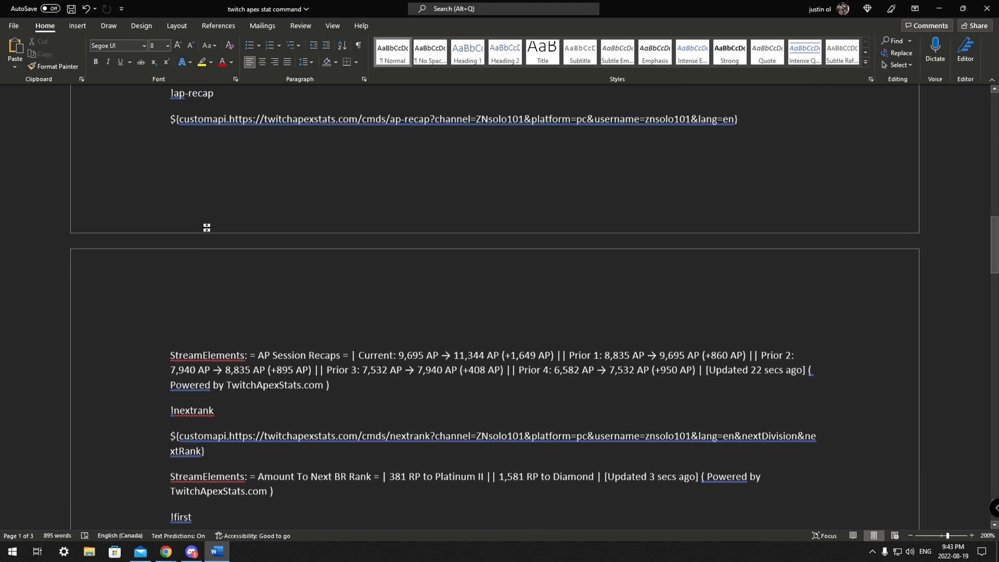
scroll("down", 3)
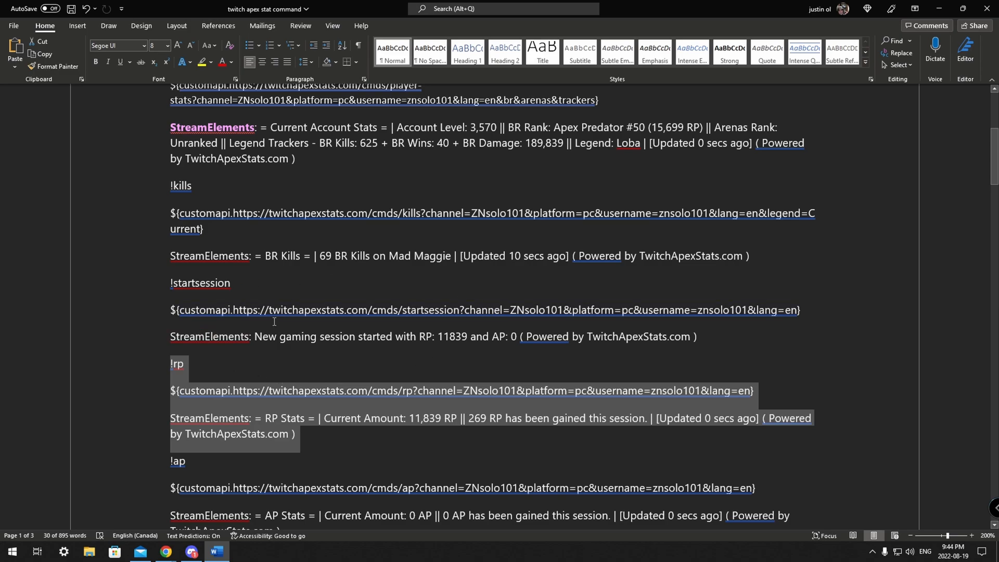
mouse_move(474, 270)
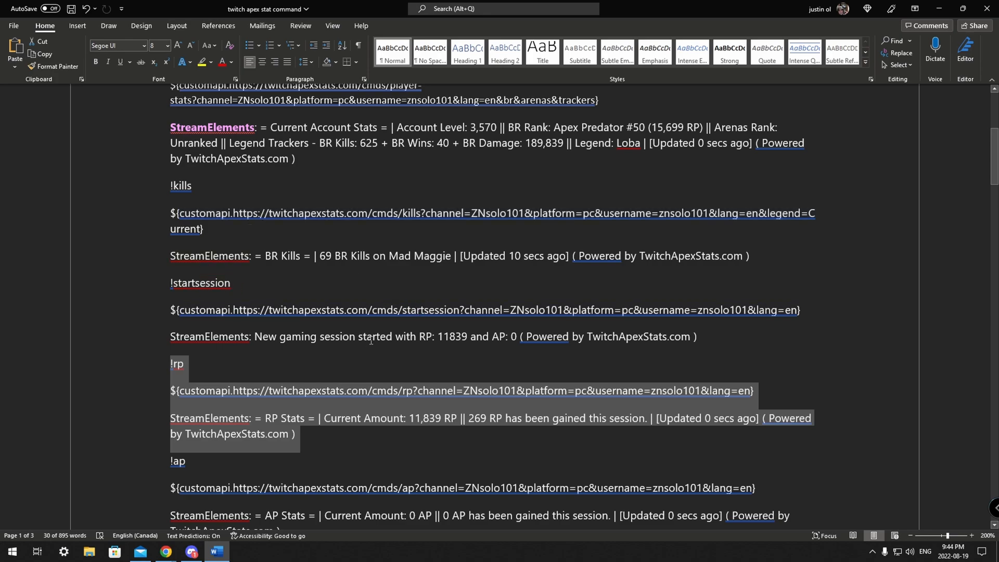
scroll("down", 3)
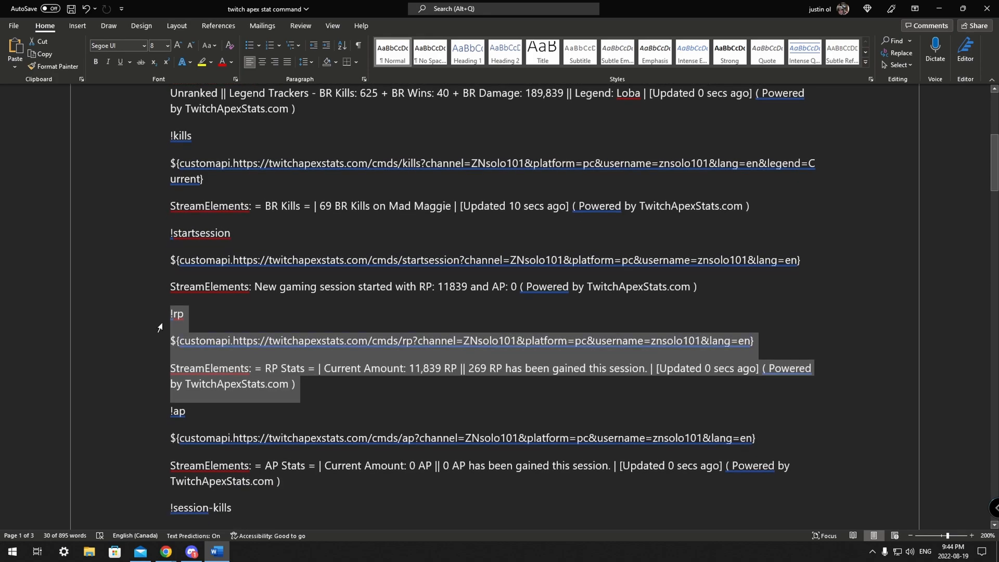
mouse_move(942, 12)
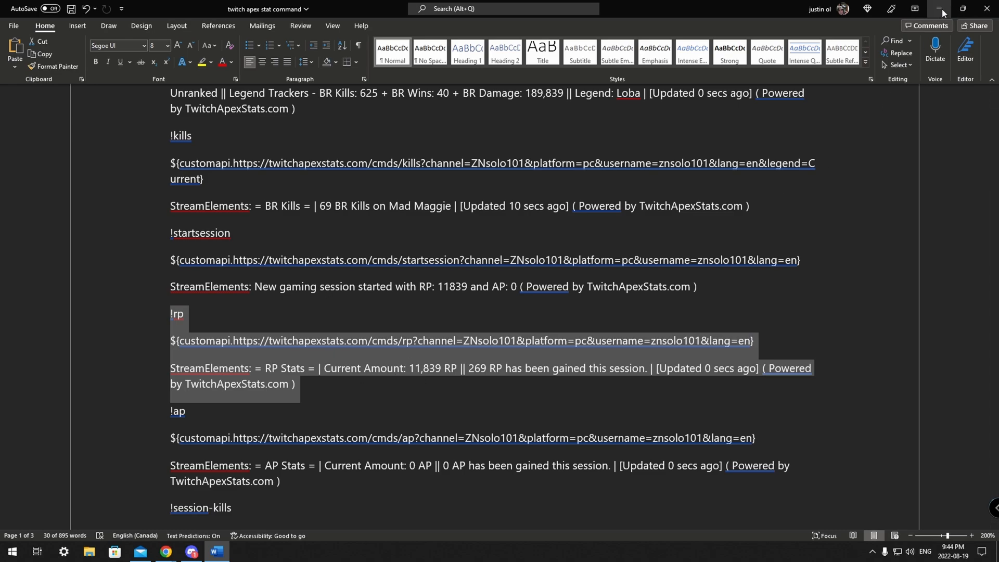
Generate the command list and select the Session RP customapi command text.
left_click(165, 551)
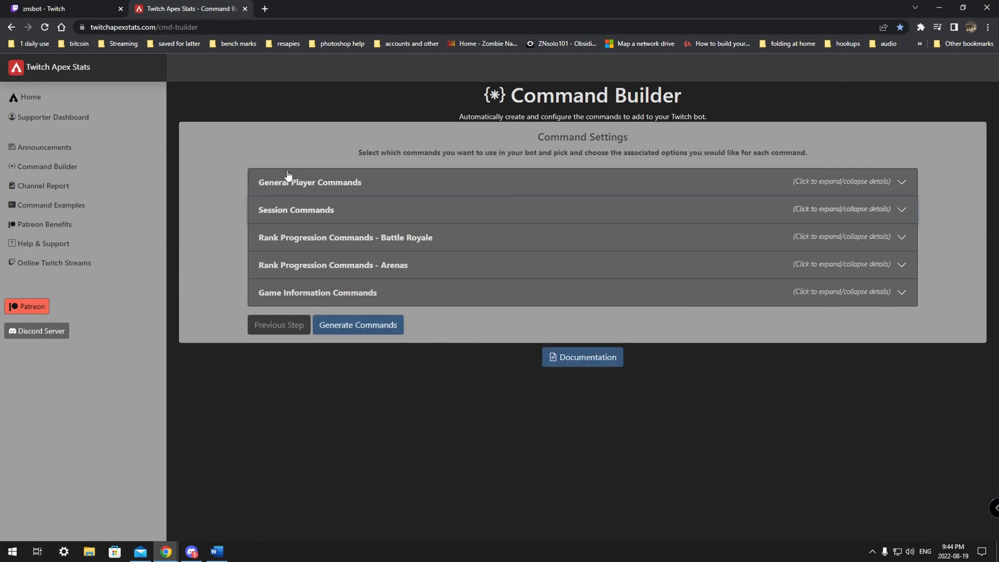
mouse_move(357, 325)
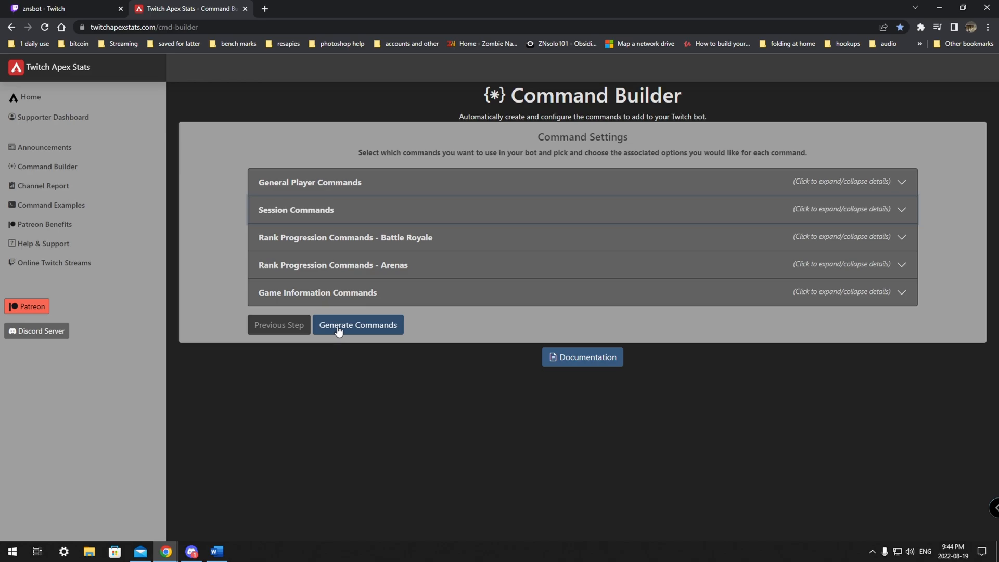
mouse_move(328, 393)
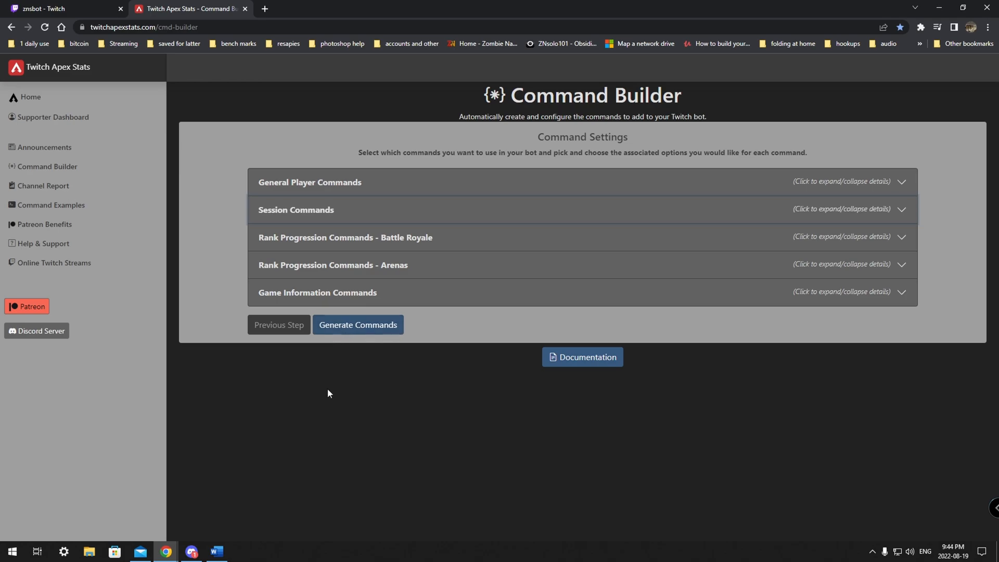
left_click(357, 325)
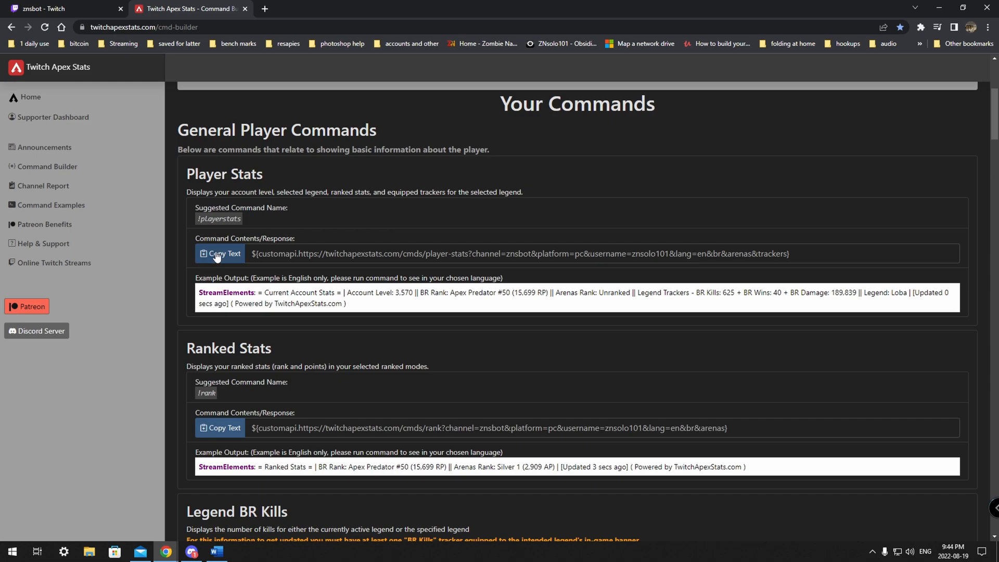
mouse_move(313, 258)
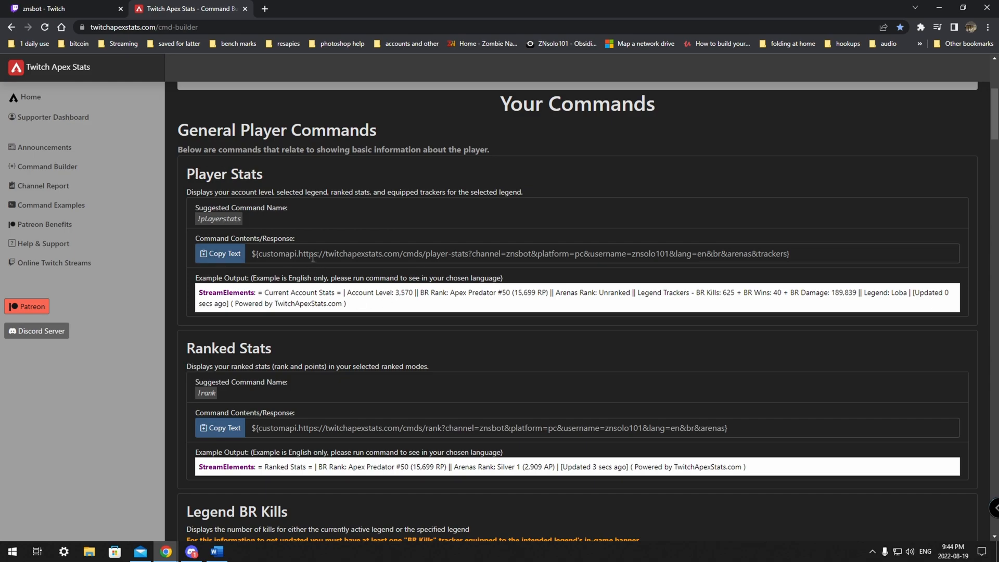
mouse_move(537, 253)
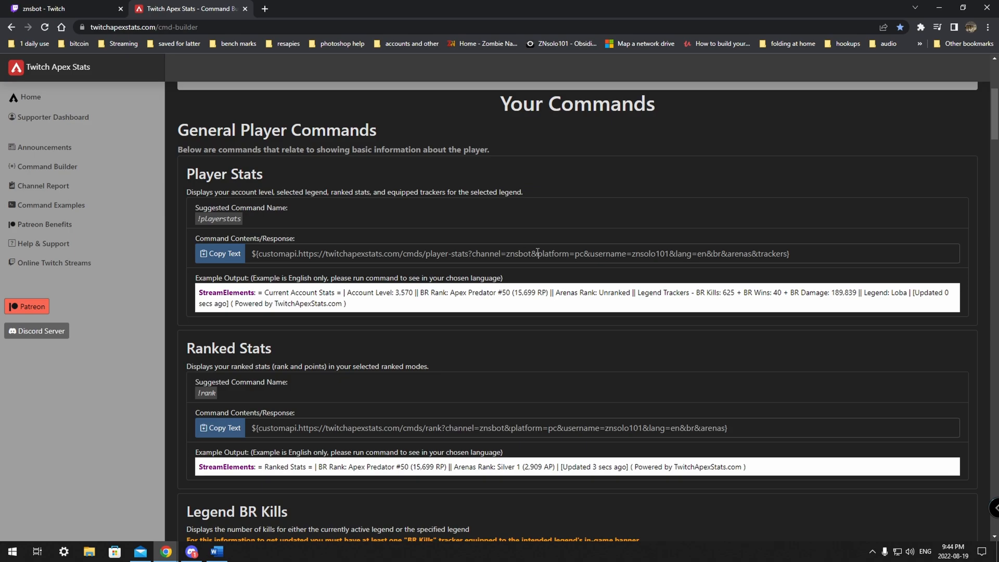
double_click(516, 253)
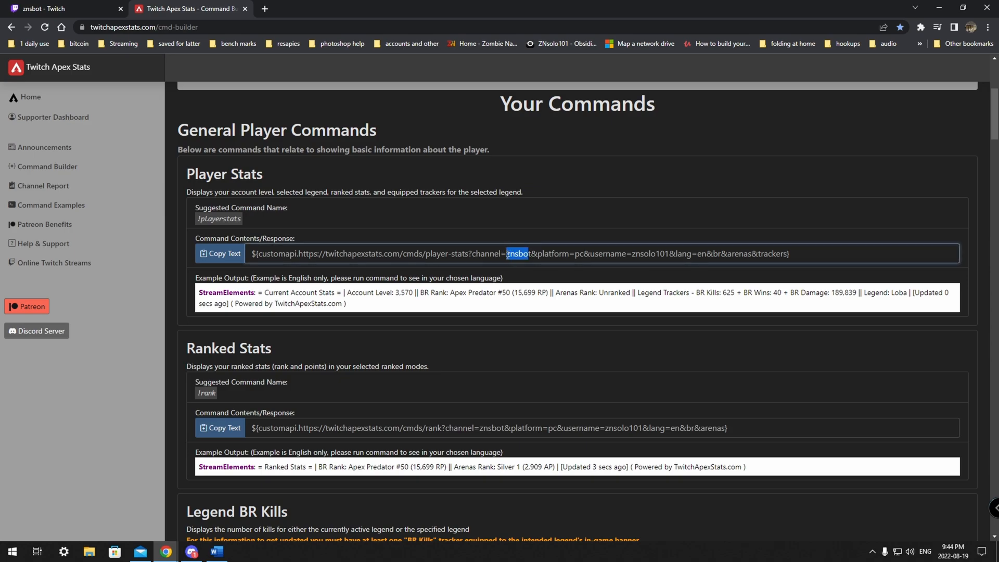
double_click(649, 253)
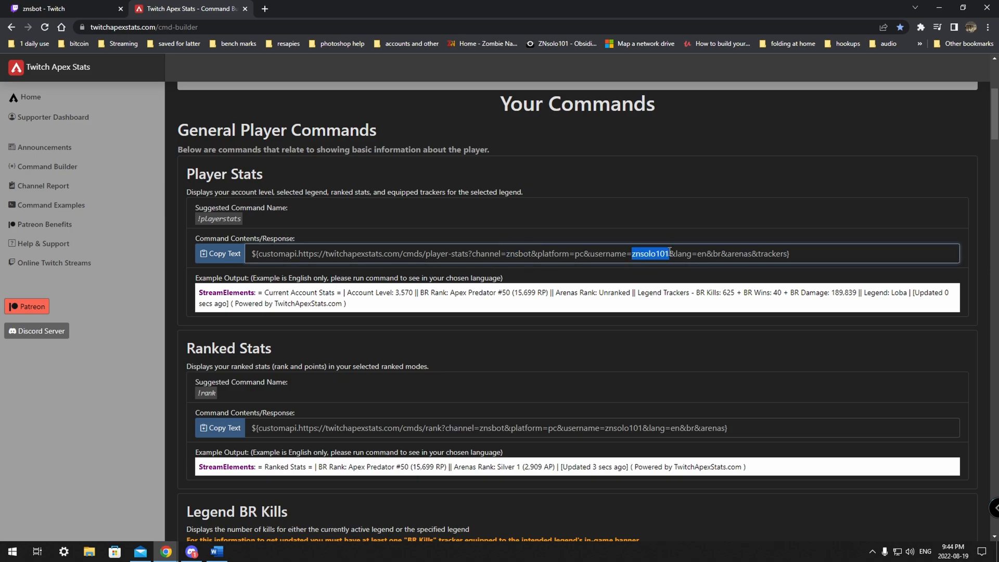
mouse_move(525, 253)
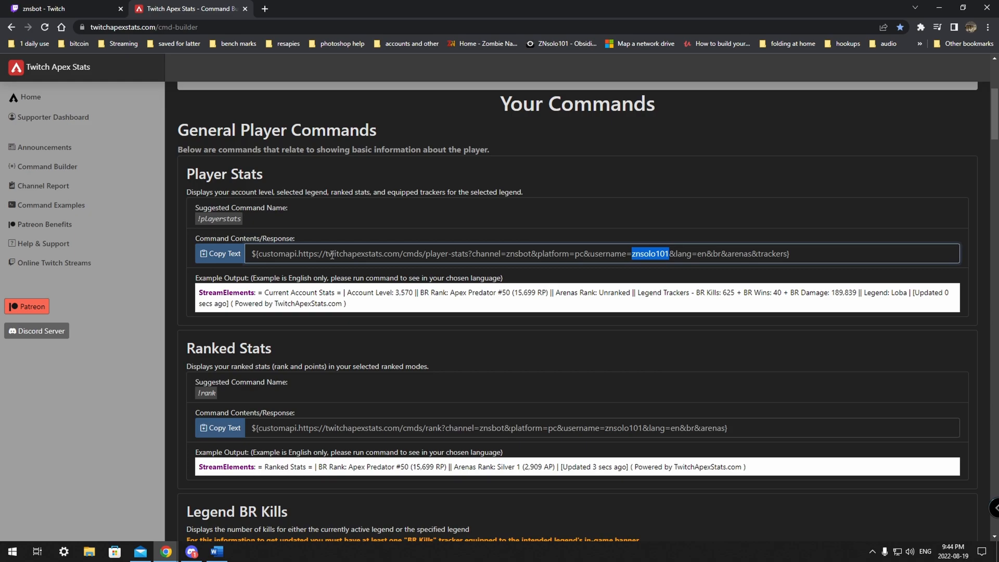
scroll("down", 3)
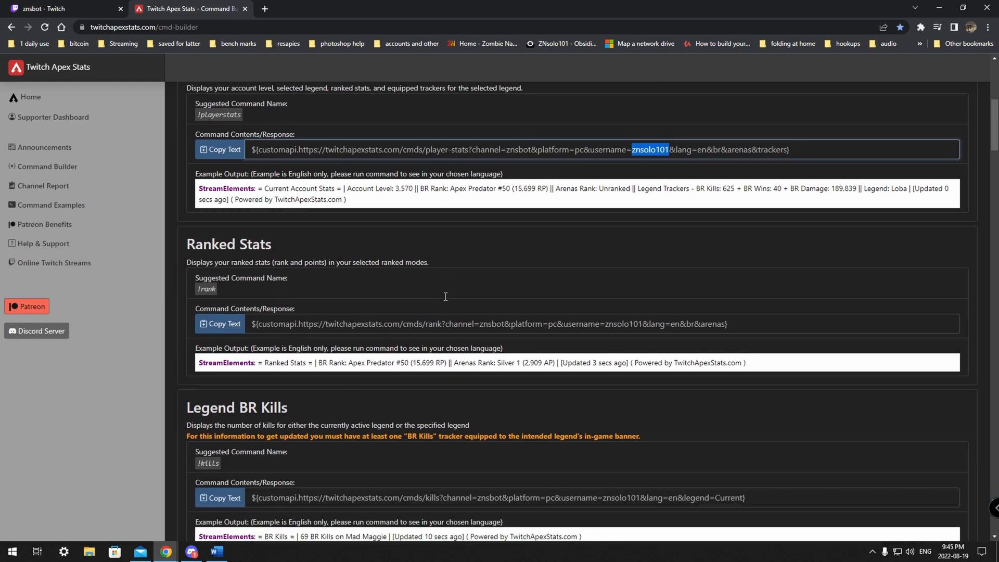
scroll("down", 3)
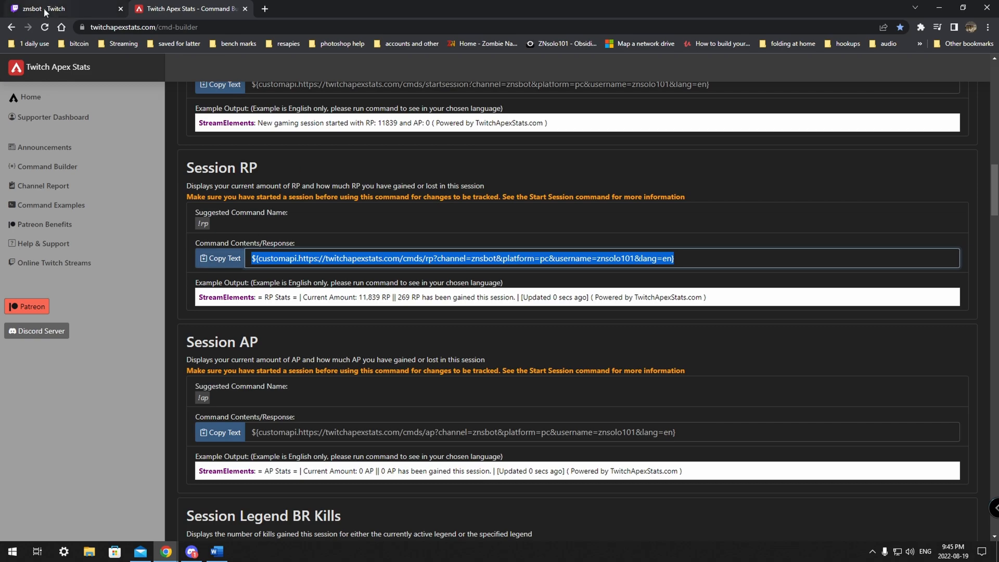
left_click(58, 9)
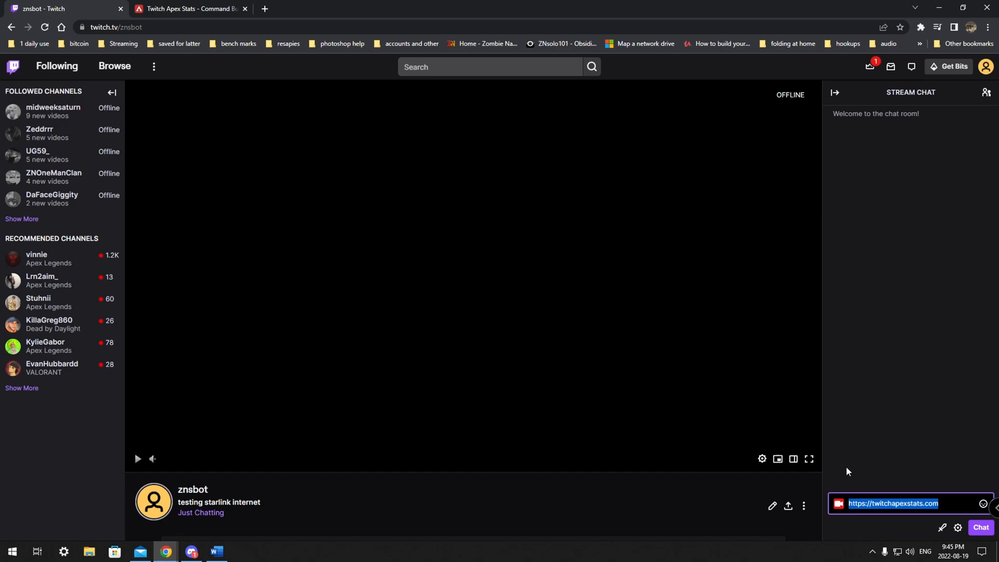
type("!command")
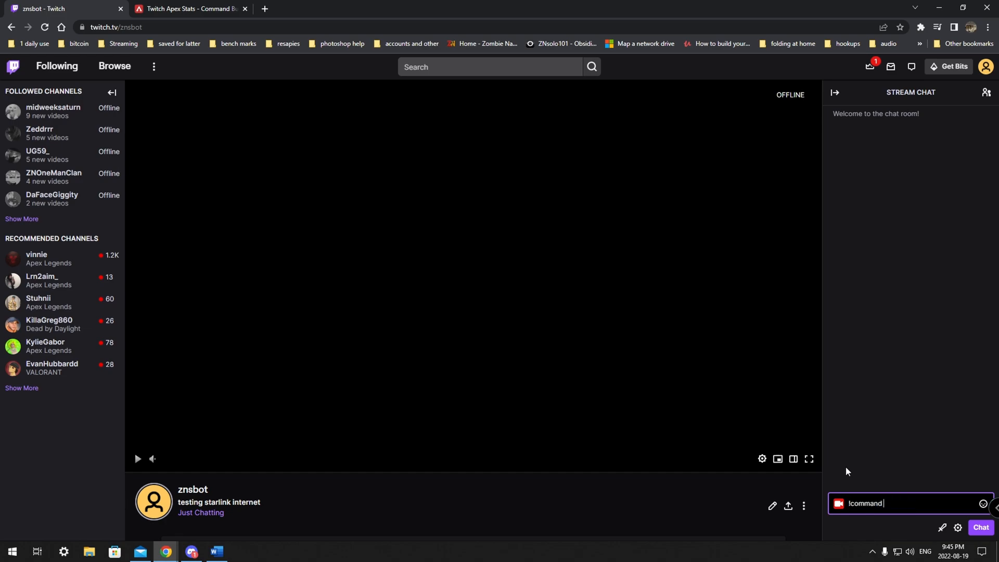
type("add !rp")
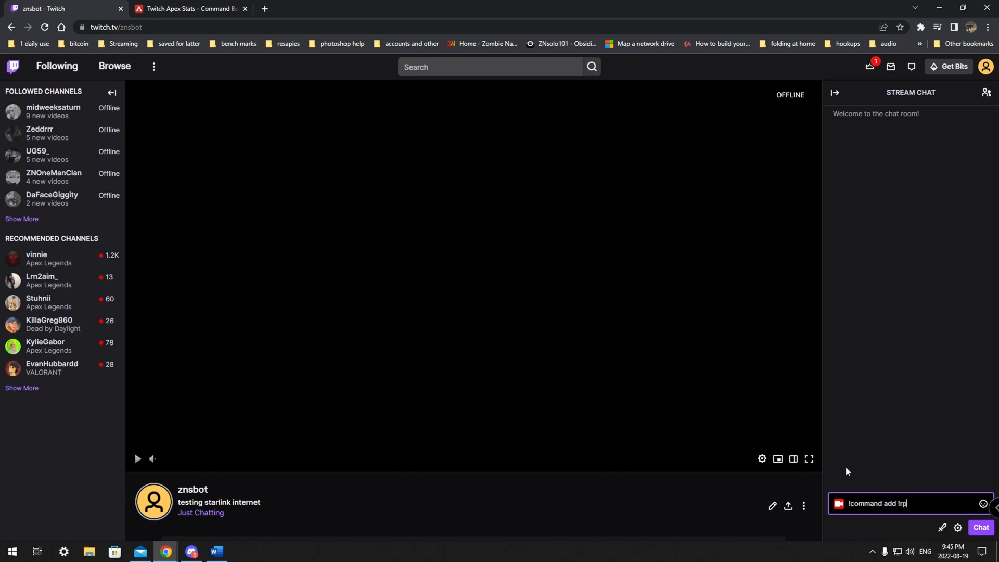
type("${customapi.https://twitchapexstats.com/cmds/rp?channel=znsbot&platform=pc&username=znsolo101&lang=en}")
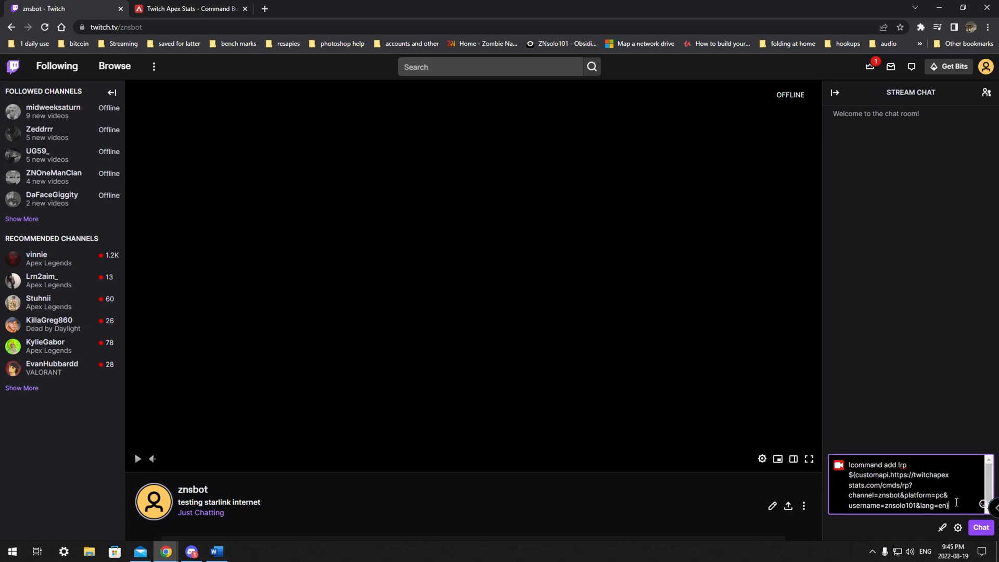
mouse_move(955, 504)
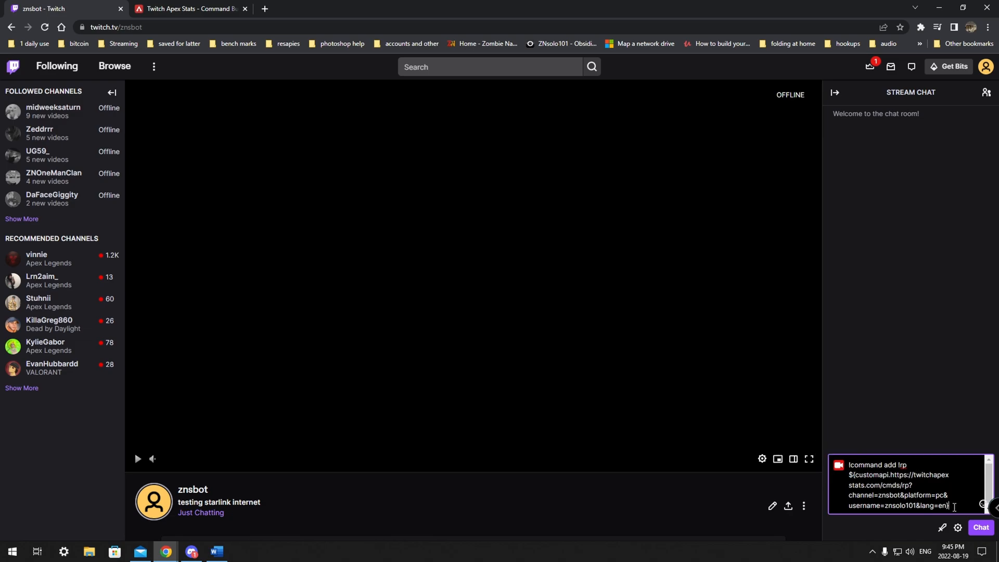
key("Return")
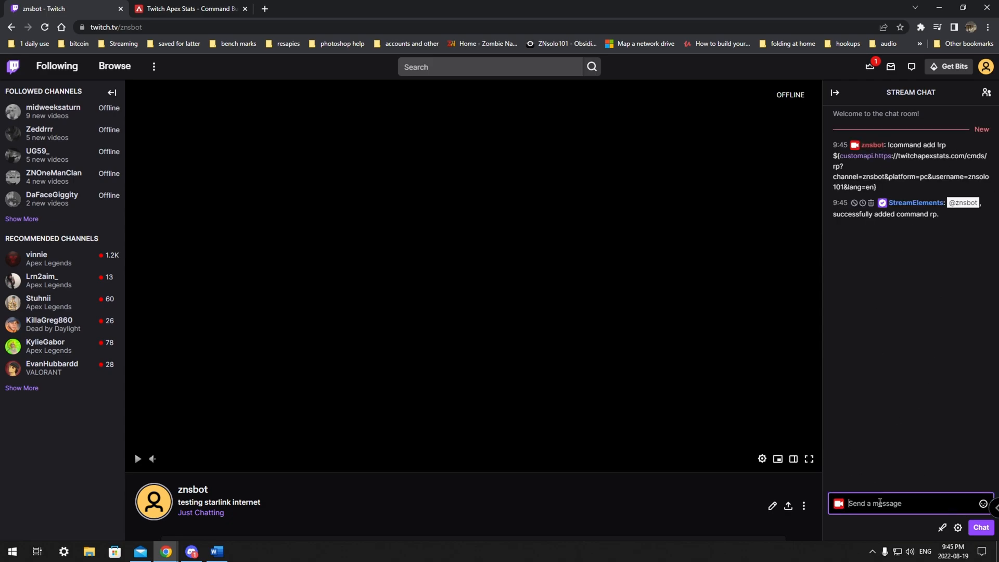
Send !rp in chat and get the StreamElements reply showing 2,111 RP.
type("!")
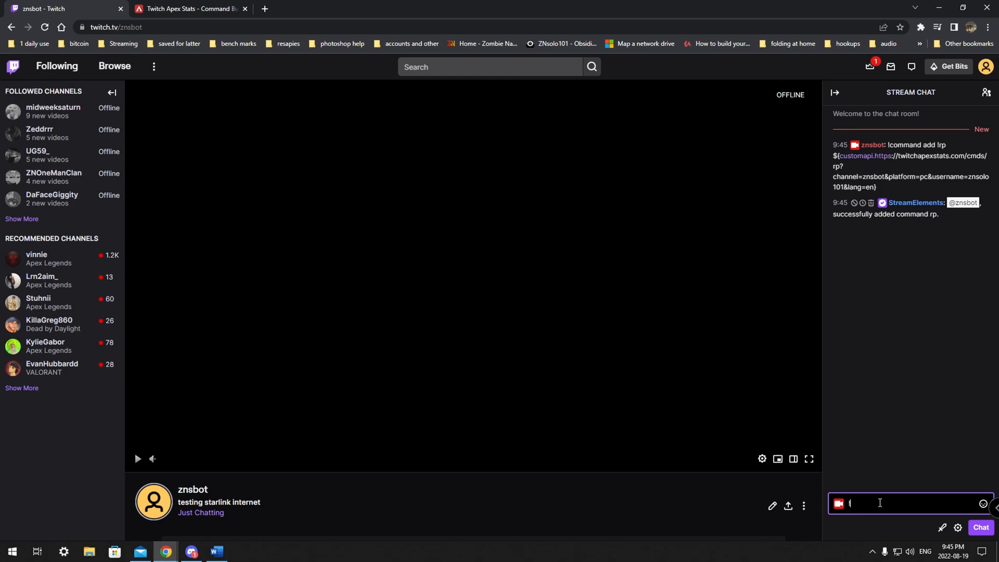
type("lrp")
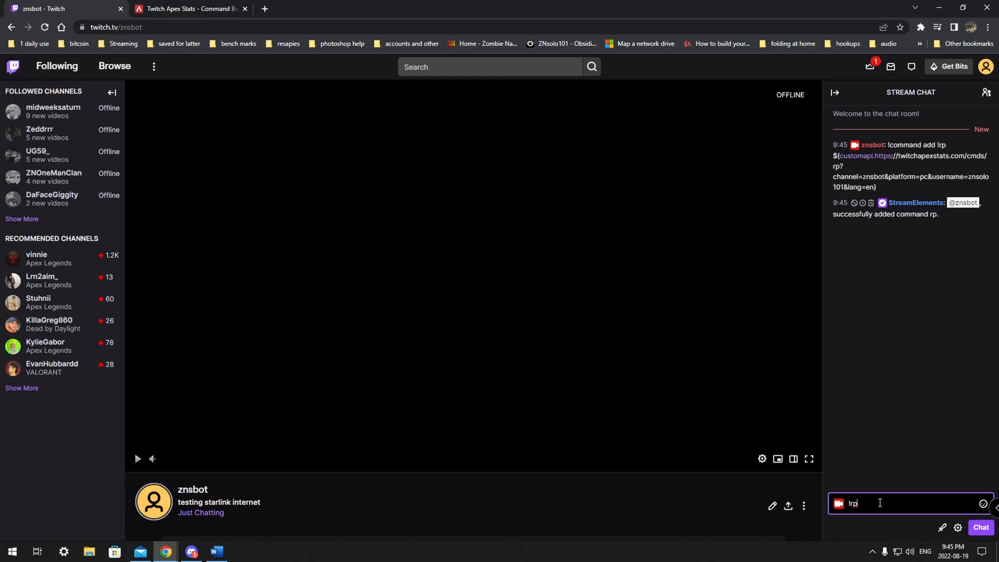
key("Return")
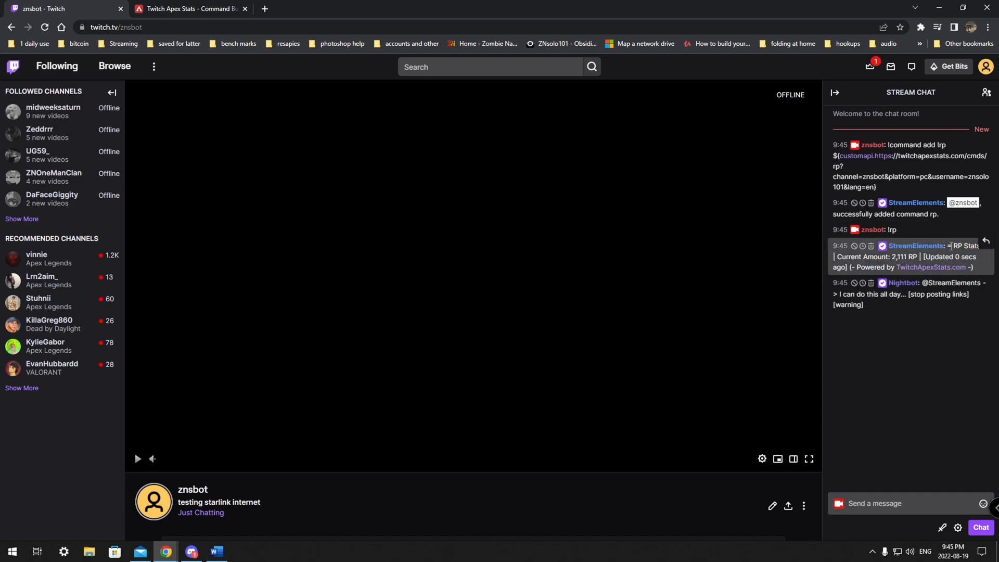
mouse_move(873, 277)
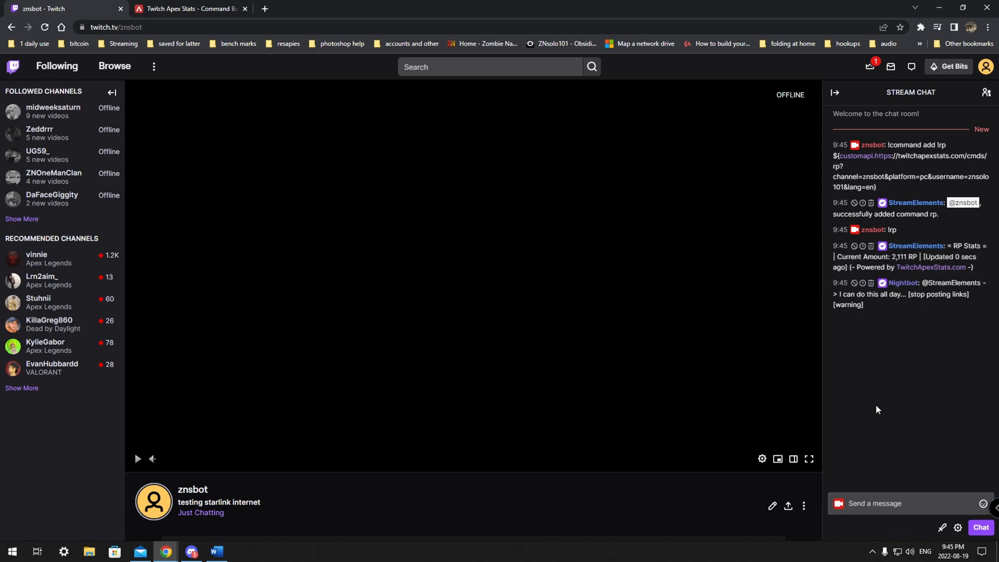
mouse_move(903, 357)
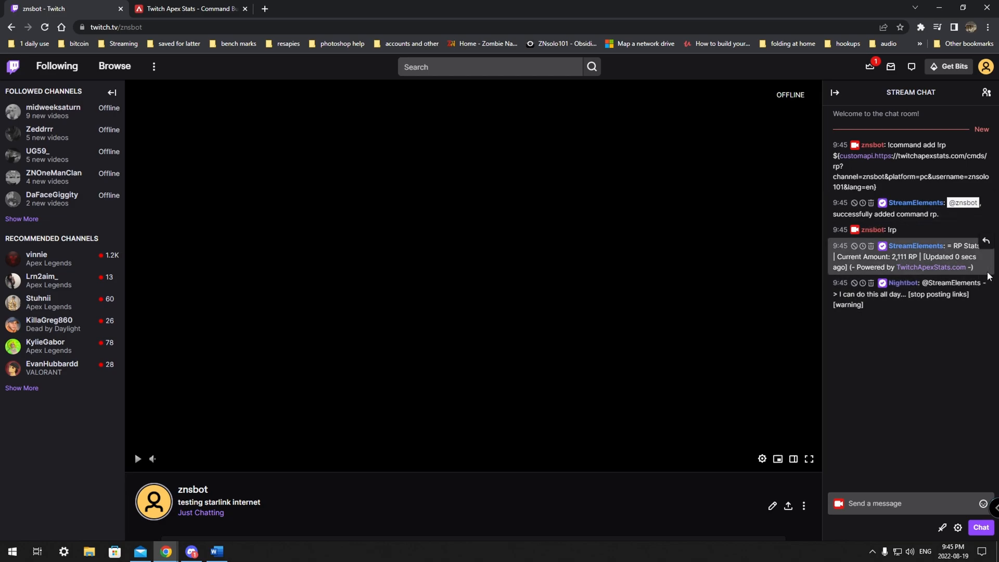
mouse_move(837, 338)
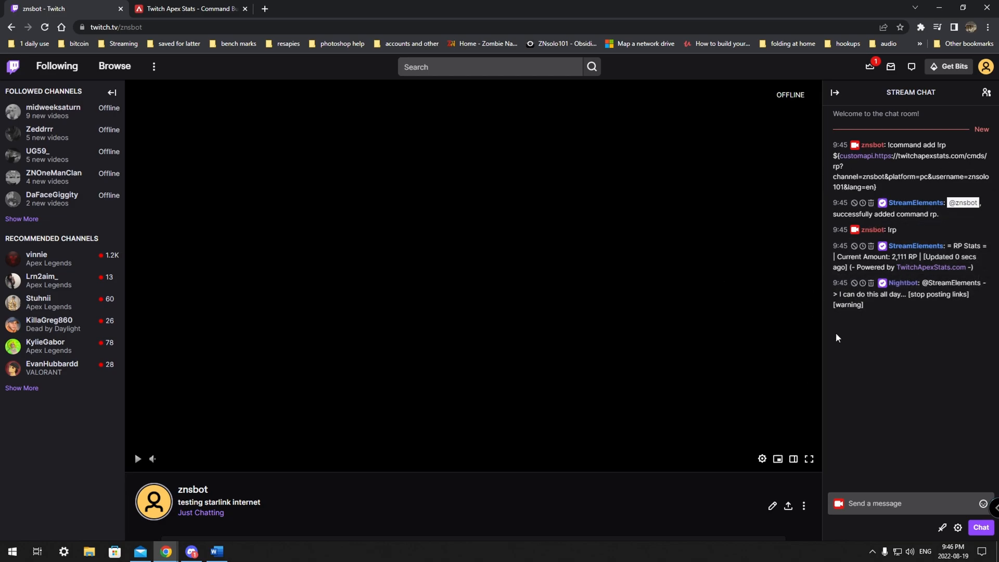
mouse_move(905, 180)
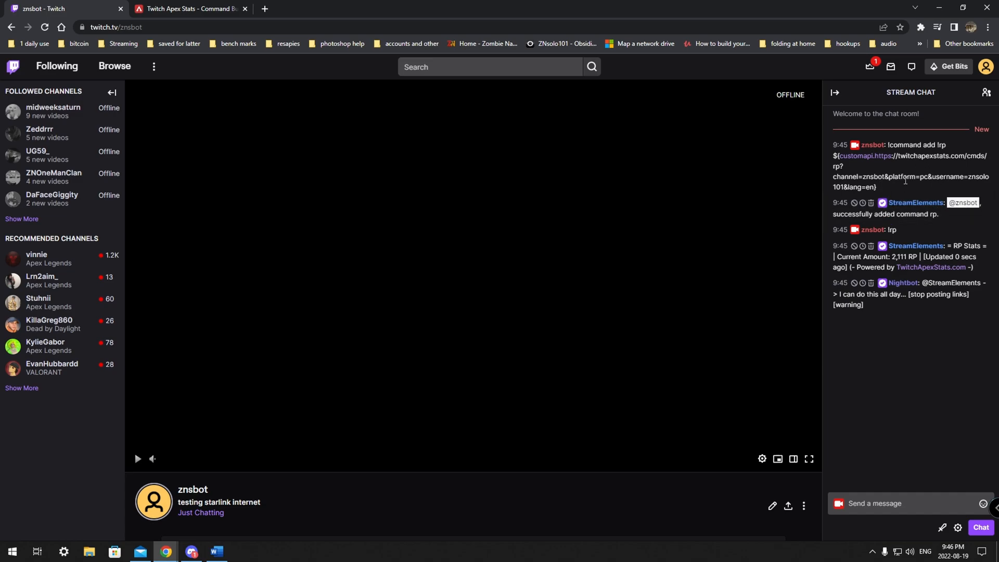
mouse_move(865, 156)
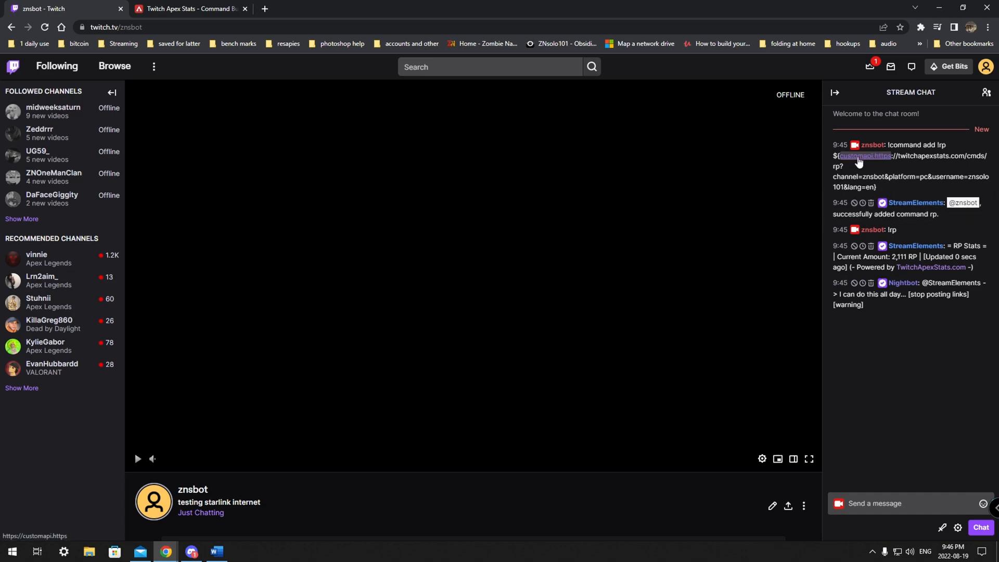
mouse_move(874, 329)
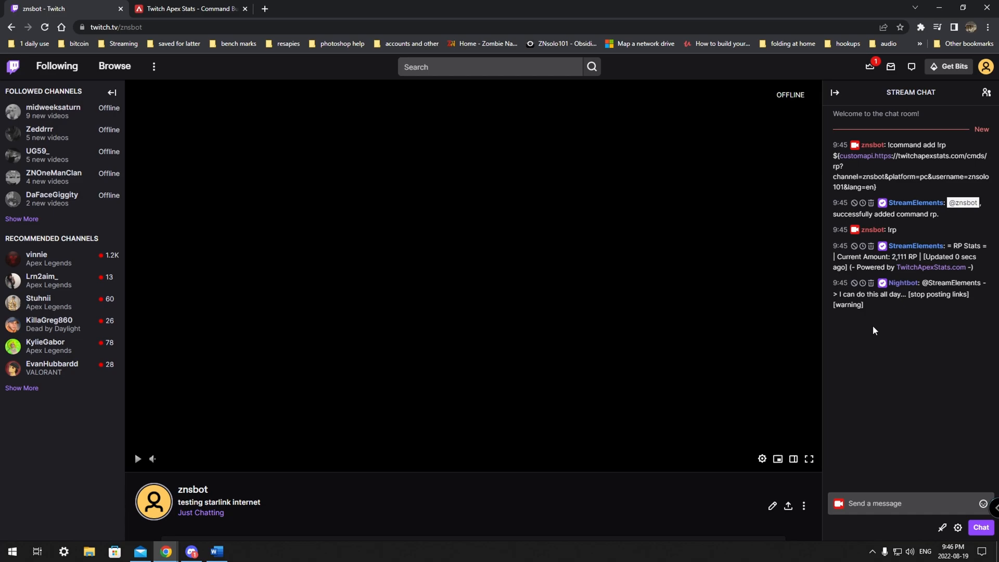
mouse_move(882, 371)
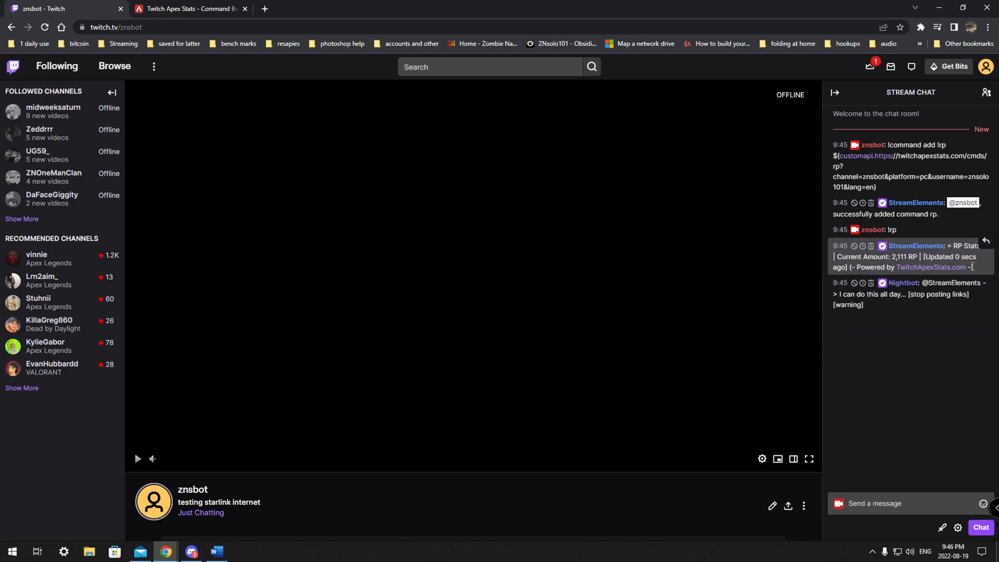
mouse_move(919, 253)
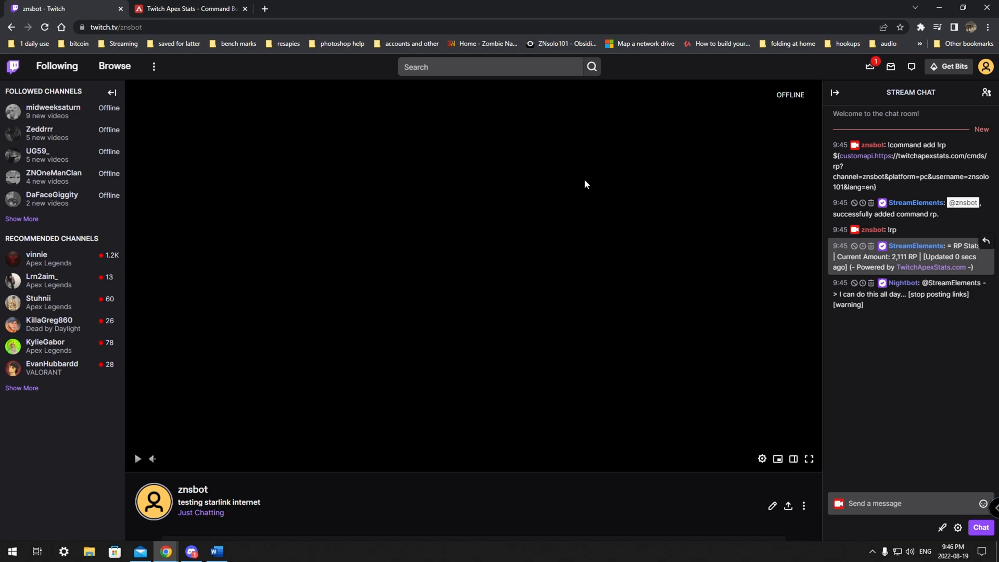
mouse_move(841, 263)
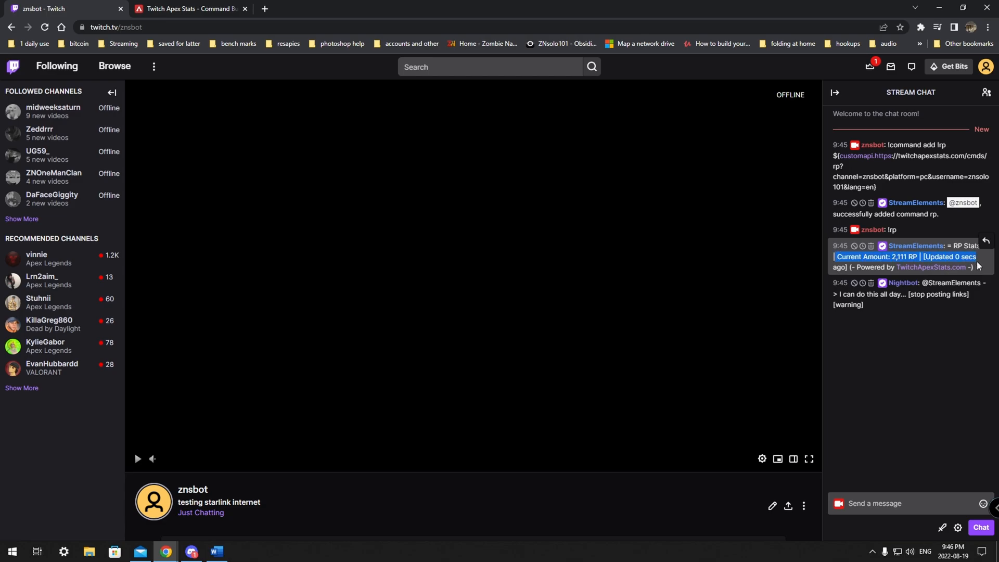
left_click(187, 8)
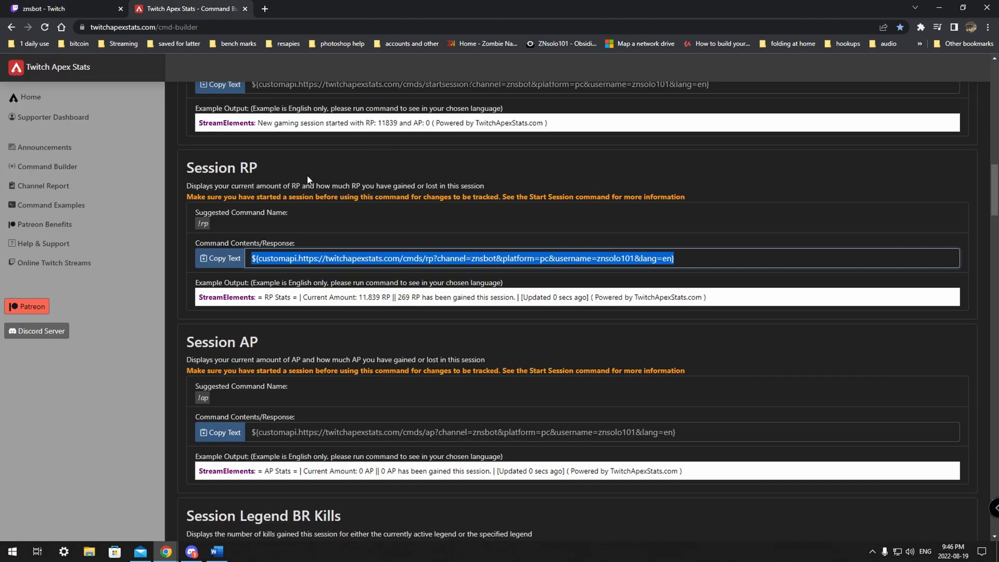
scroll("down", 3)
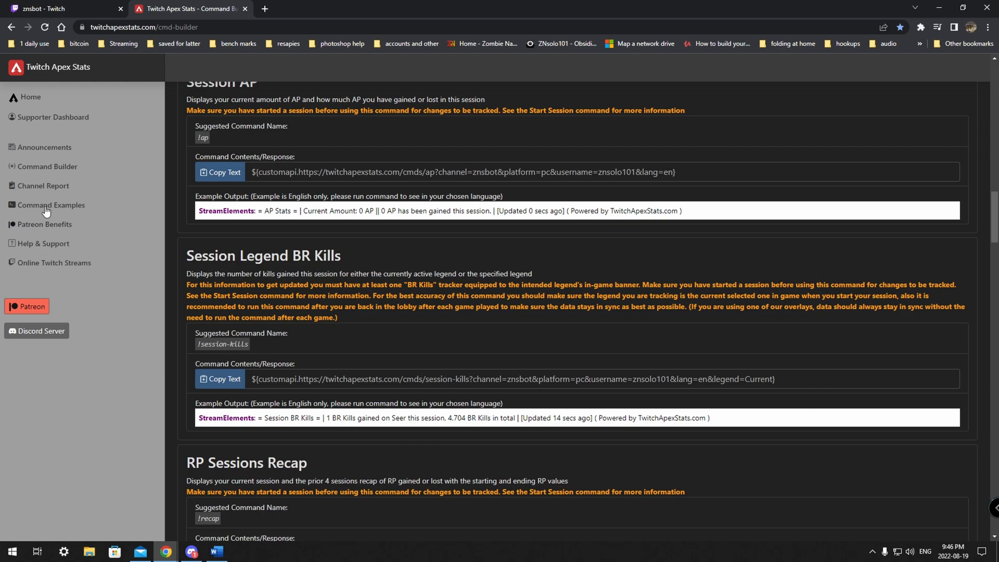
mouse_move(486, 252)
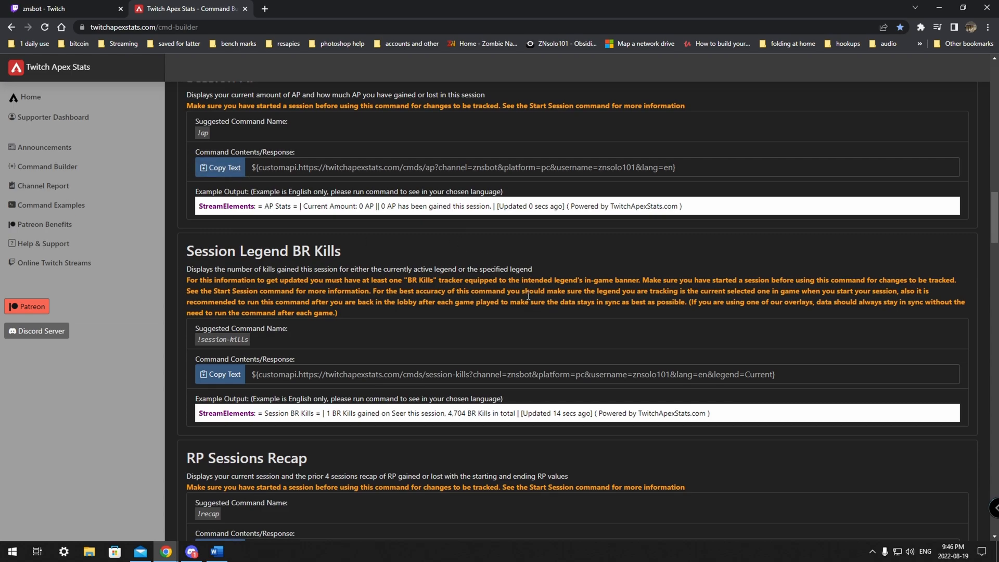
scroll("down", 3)
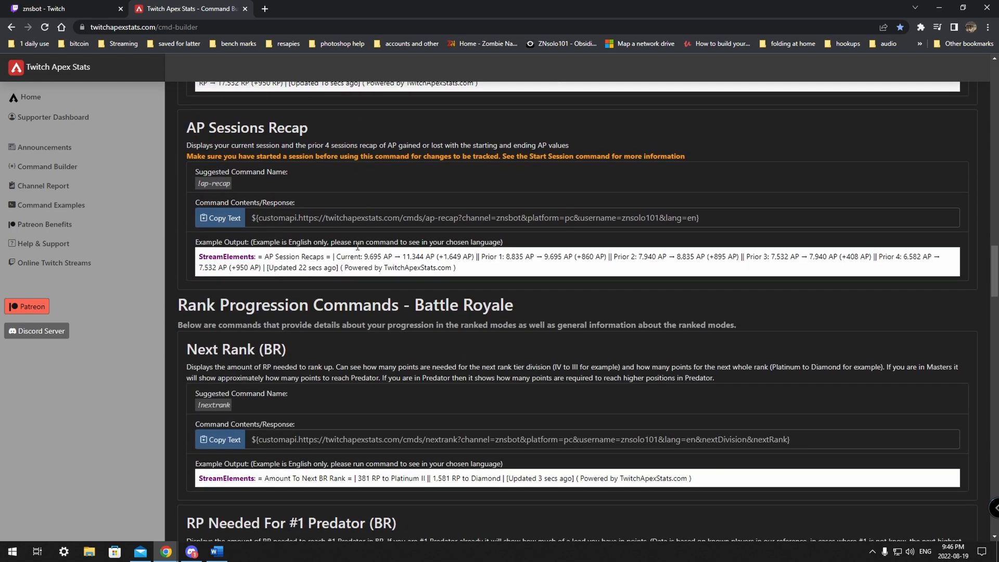
left_click(63, 8)
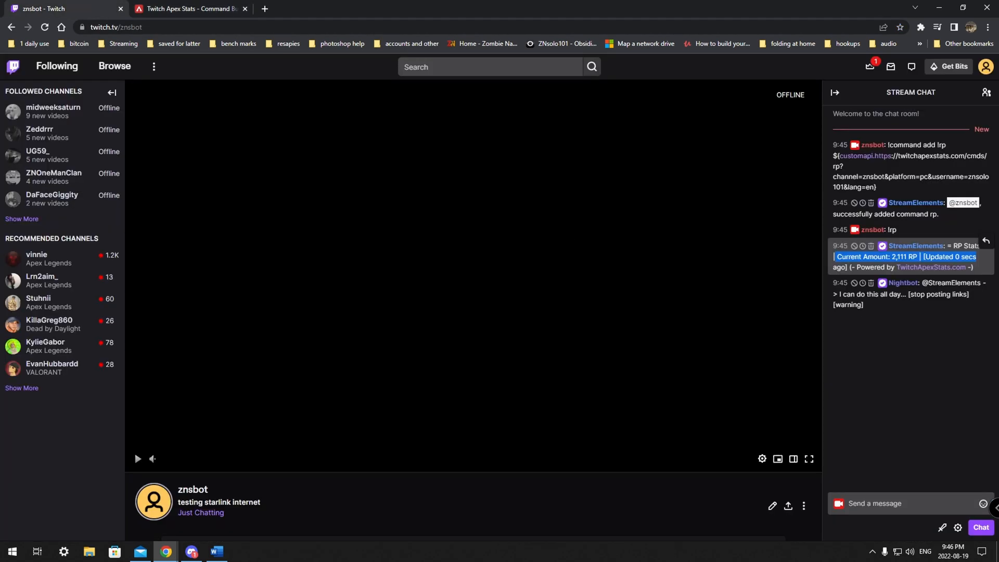